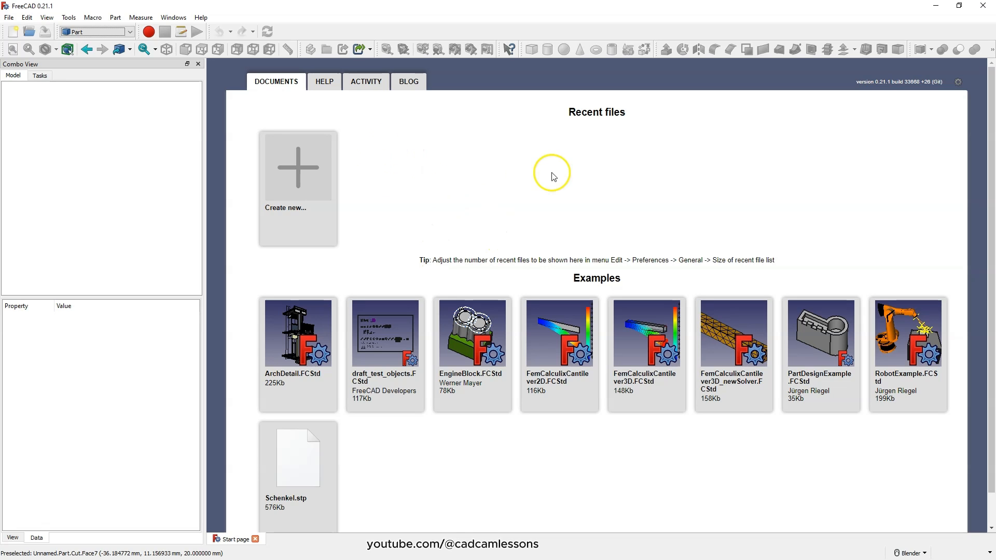
Switch the new document to the Part Design workbench from the workbench list
{"action": "left_click", "coordinate": [126, 32]}
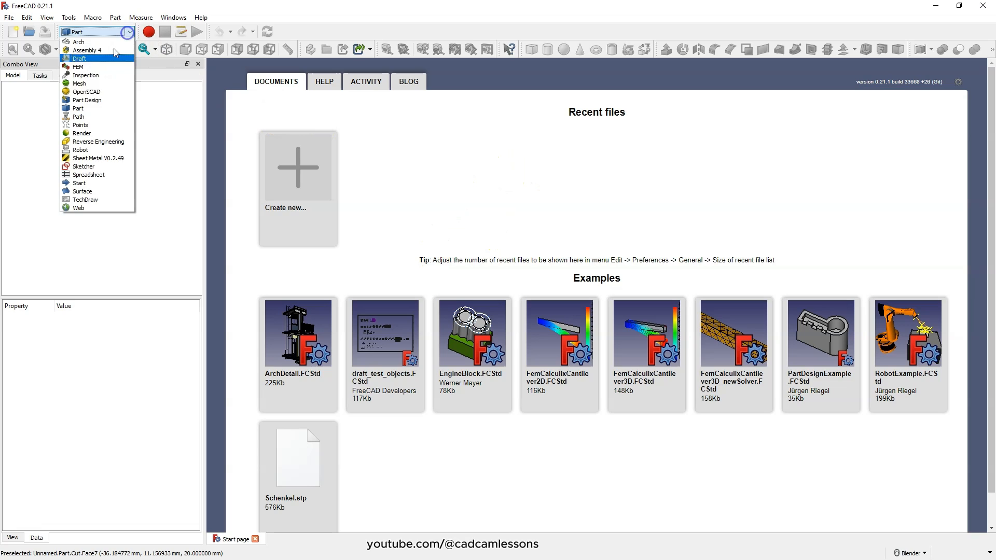
{"action": "left_click", "coordinate": [86, 100]}
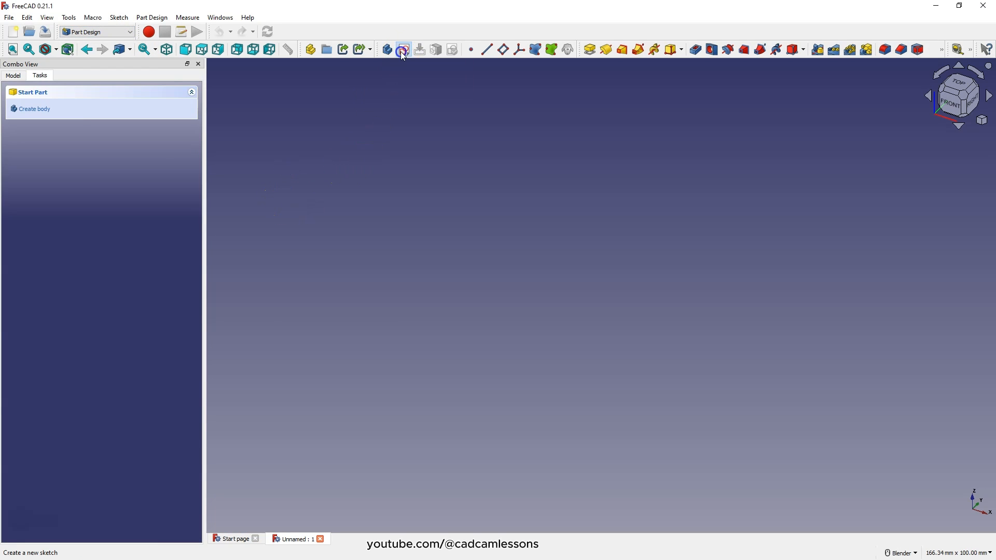
Create an XY-plane sketch with two concentric circles at the origin and two on the X axis
{"action": "left_click", "coordinate": [402, 50]}
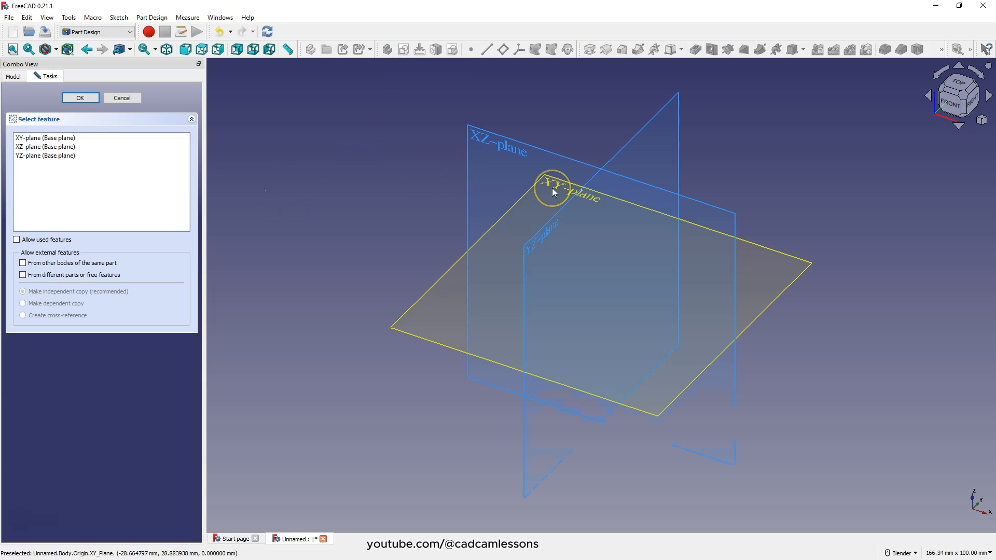
{"action": "left_click", "coordinate": [80, 97]}
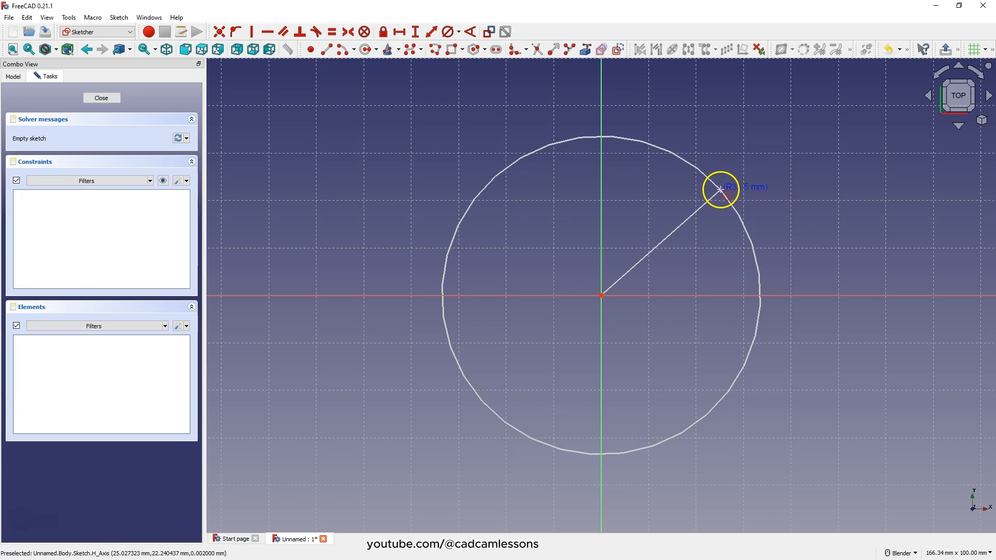
{"action": "left_click", "coordinate": [720, 189]}
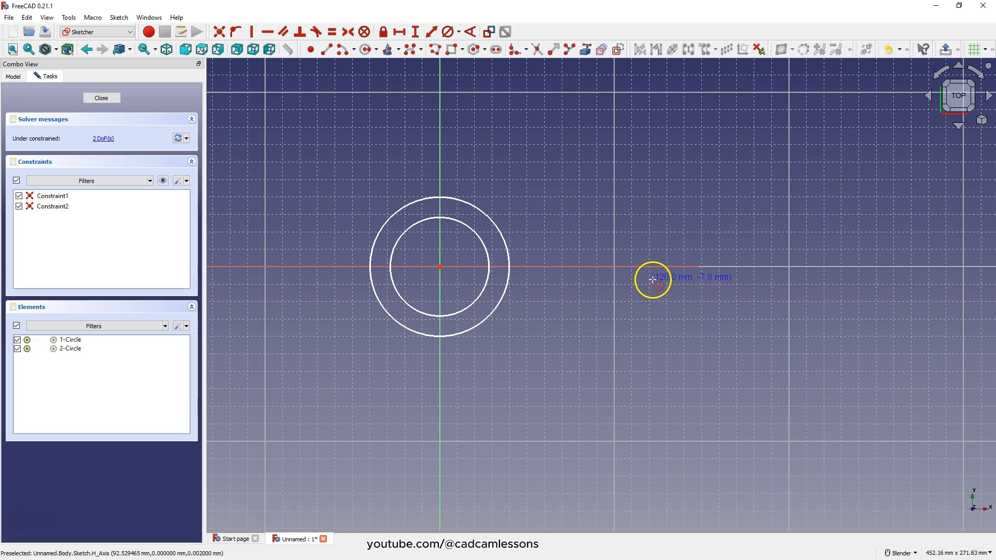
{"action": "mouse_move", "coordinate": [657, 266]}
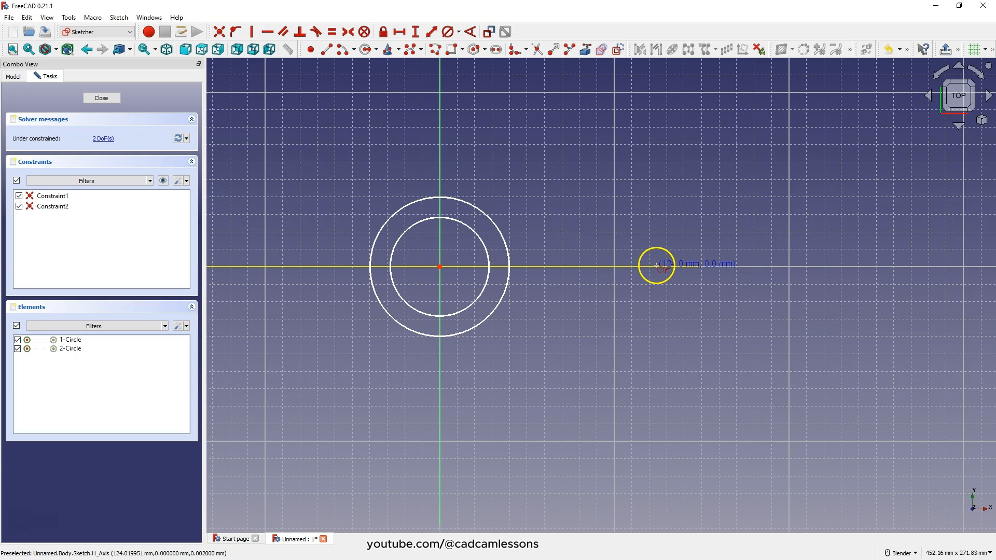
{"action": "left_click", "coordinate": [657, 267]}
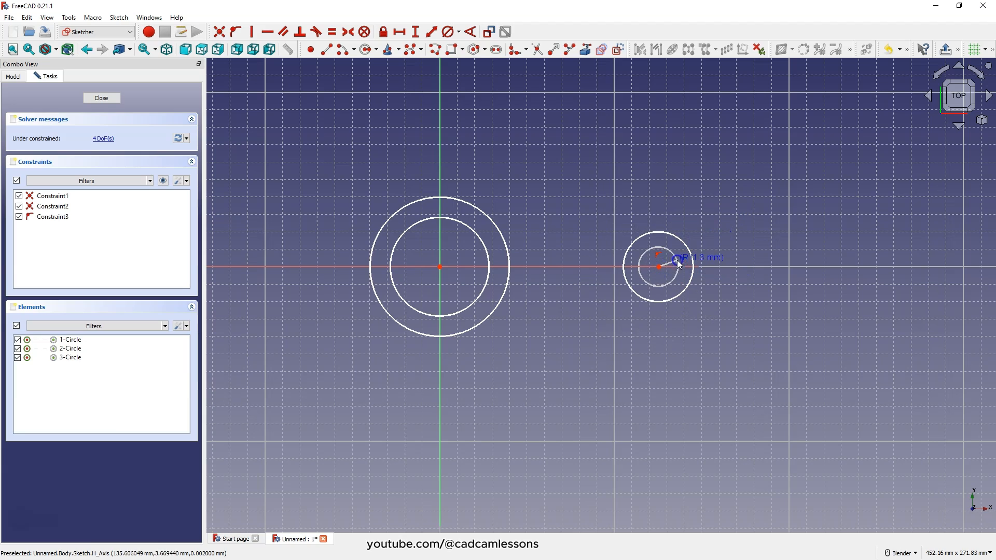
{"action": "left_click", "coordinate": [448, 32]}
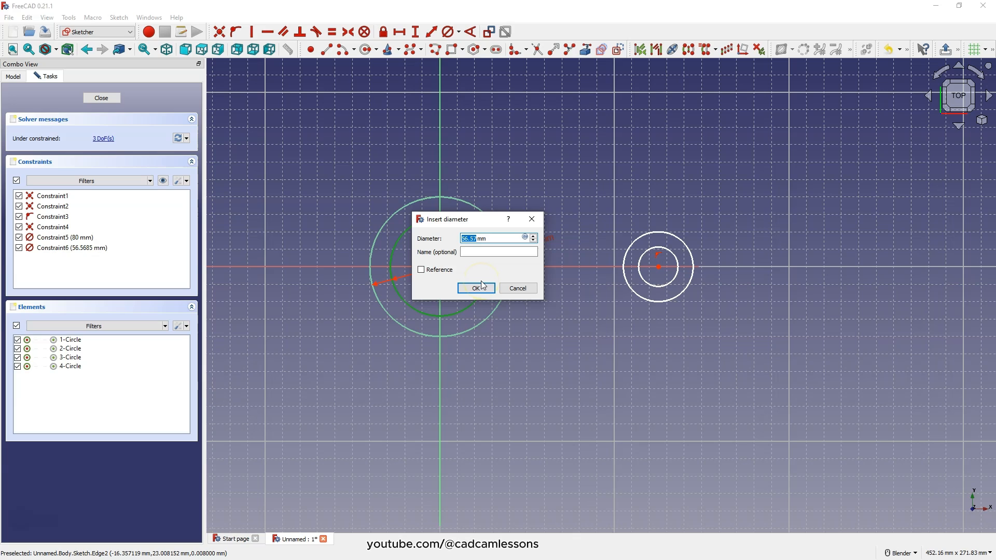
Constrain the circle diameters to 50, 40 and 20 mm and the centre distance to 120 mm
{"action": "left_click", "coordinate": [475, 287]}
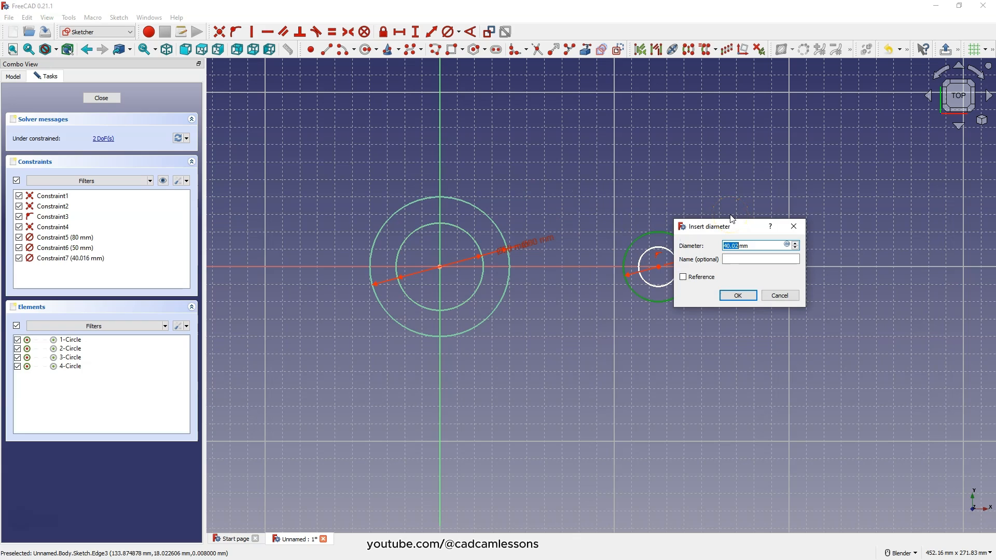
{"action": "left_click", "coordinate": [737, 295]}
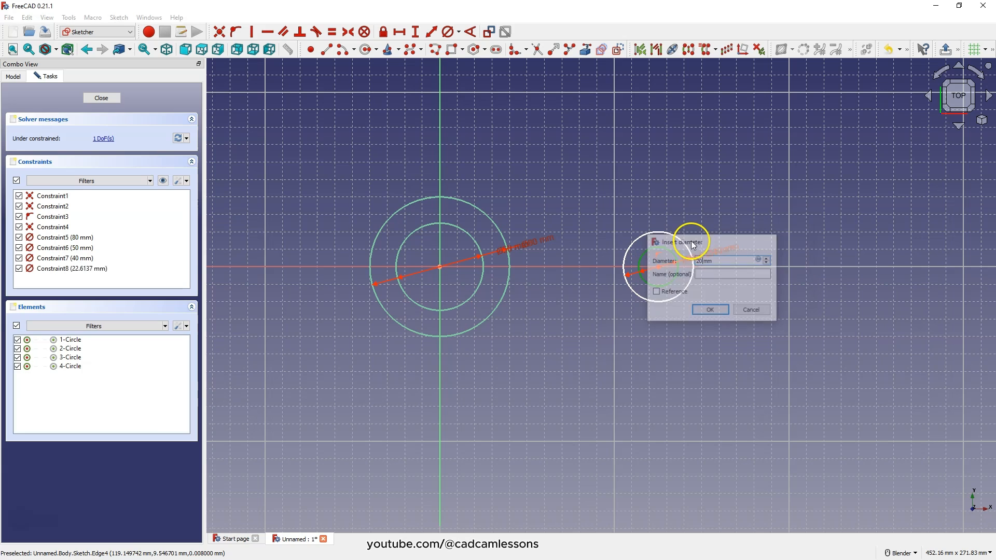
{"action": "left_click", "coordinate": [708, 309]}
{"action": "type", "text": "120"}
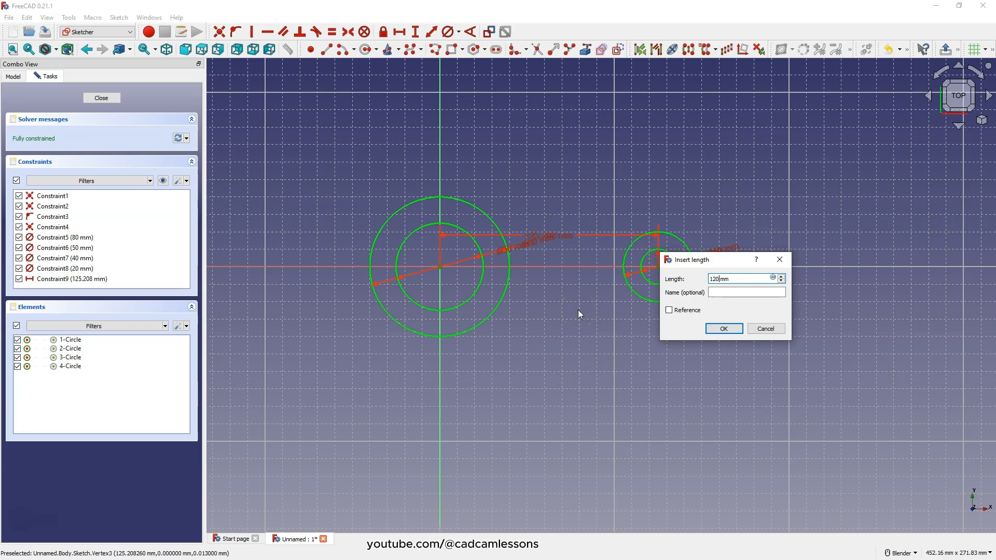
{"action": "left_click", "coordinate": [723, 329]}
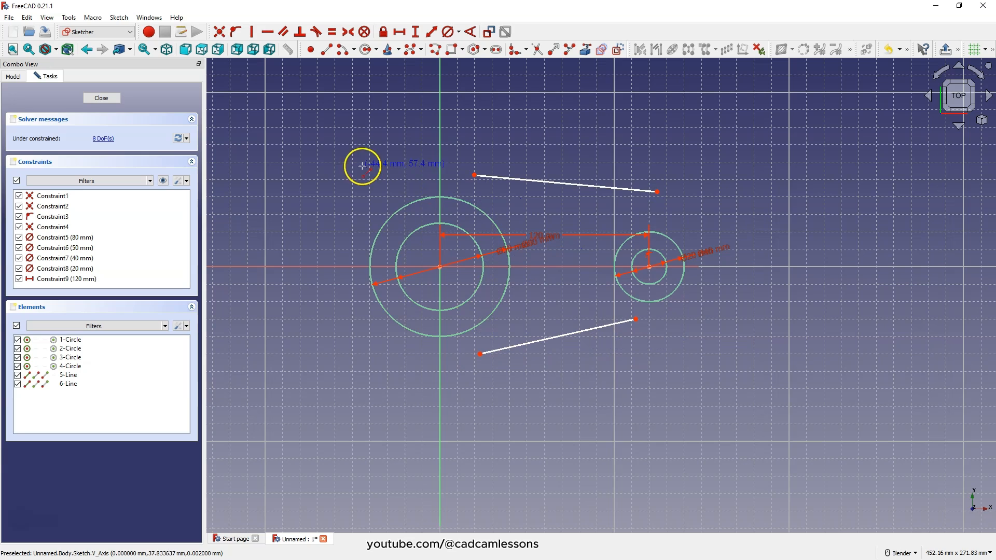
{"action": "mouse_move", "coordinate": [372, 146]}
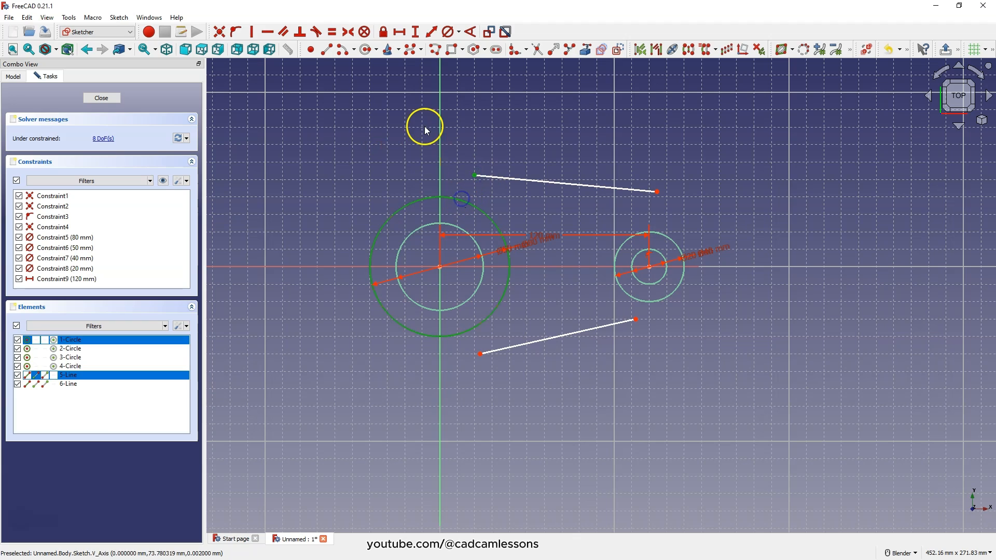
{"action": "mouse_move", "coordinate": [314, 33]}
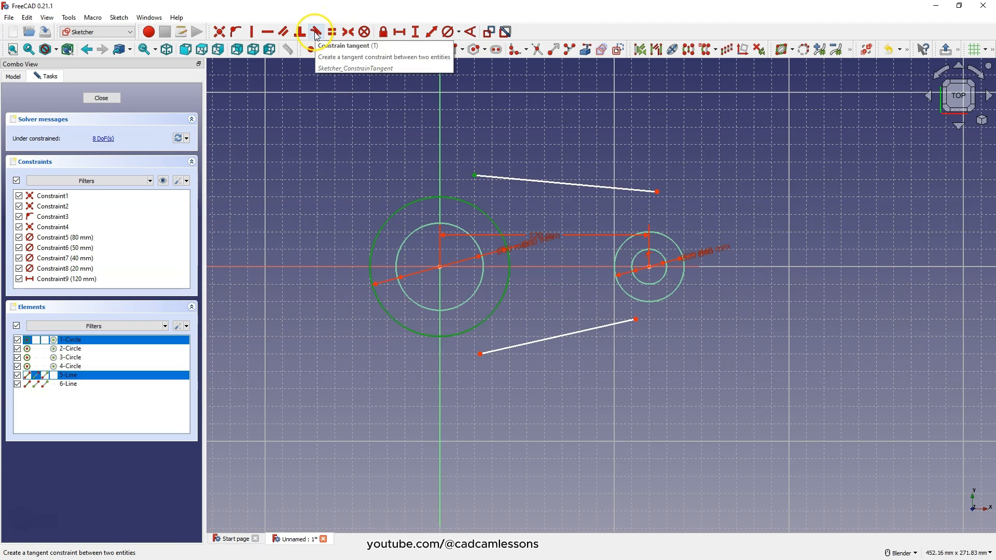
Make the upper connecting line tangent to both the large and the small outer circle
{"action": "left_click", "coordinate": [315, 32]}
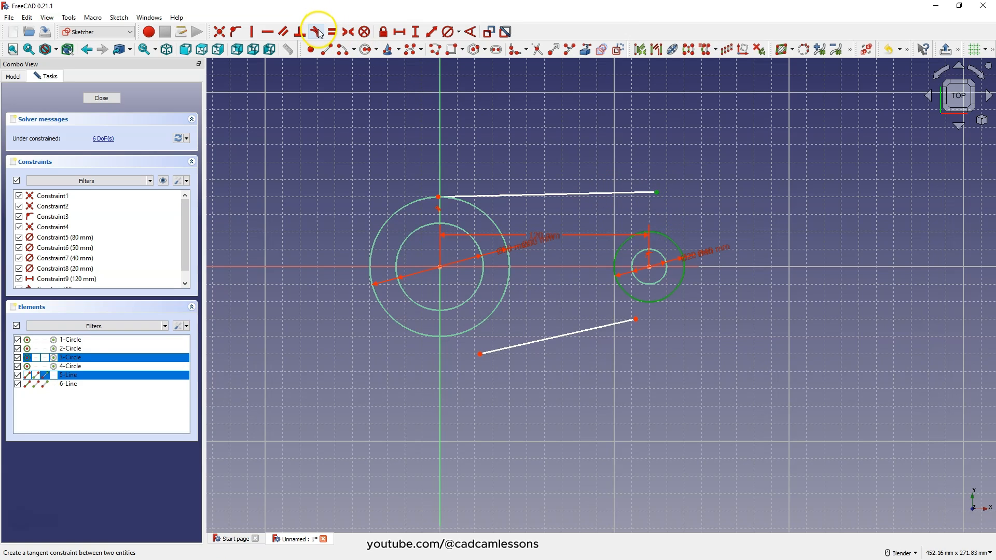
{"action": "left_click", "coordinate": [315, 32]}
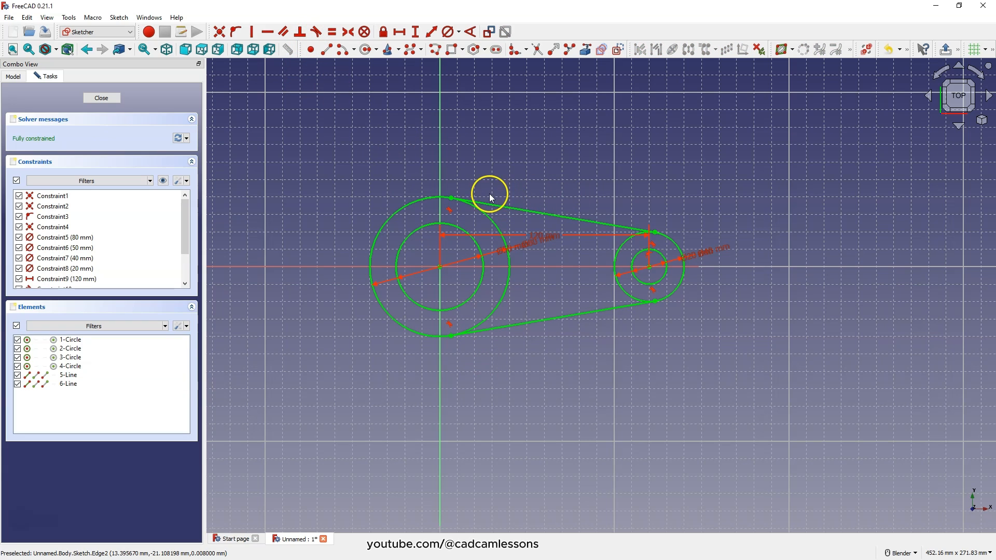
{"action": "mouse_move", "coordinate": [536, 49]}
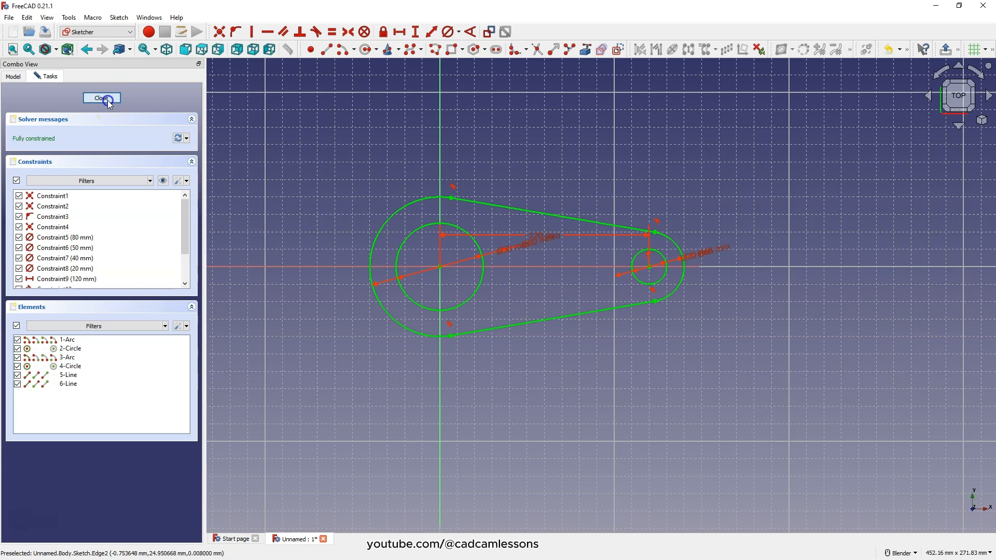
Close the trimmed lever outline sketch from the Tasks panel
{"action": "left_click", "coordinate": [101, 98]}
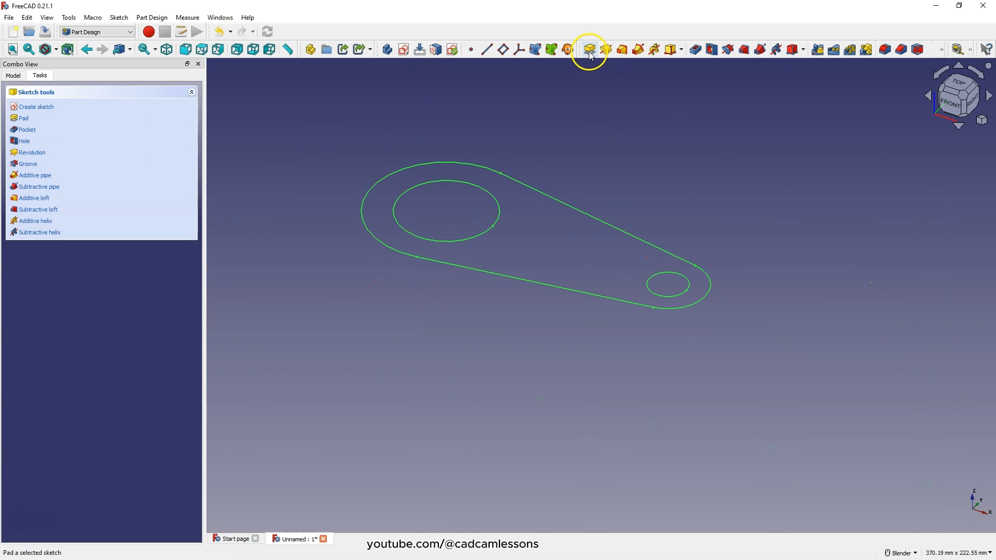
Pad the lever outline 10 mm, symmetric to the sketch plane
{"action": "left_click", "coordinate": [587, 48]}
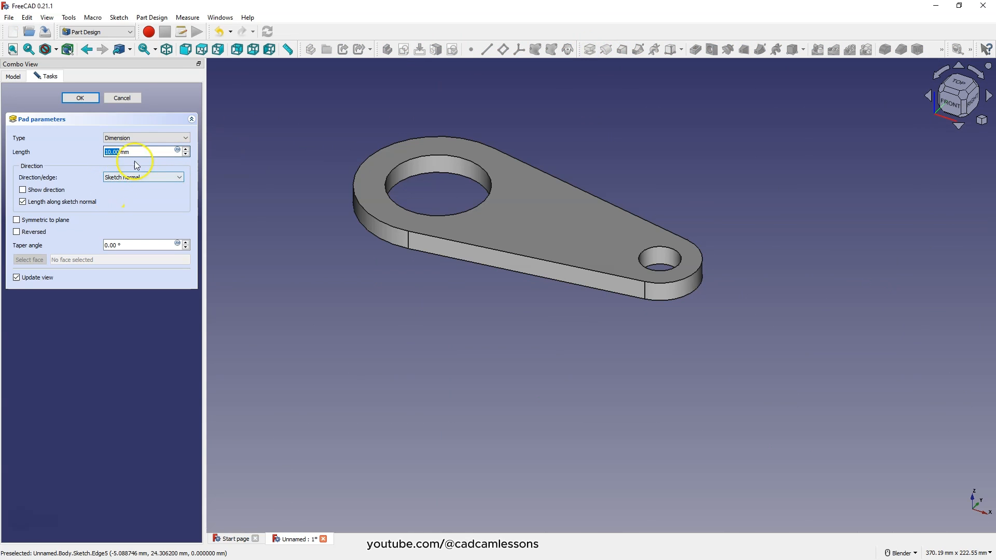
{"action": "mouse_move", "coordinate": [99, 217]}
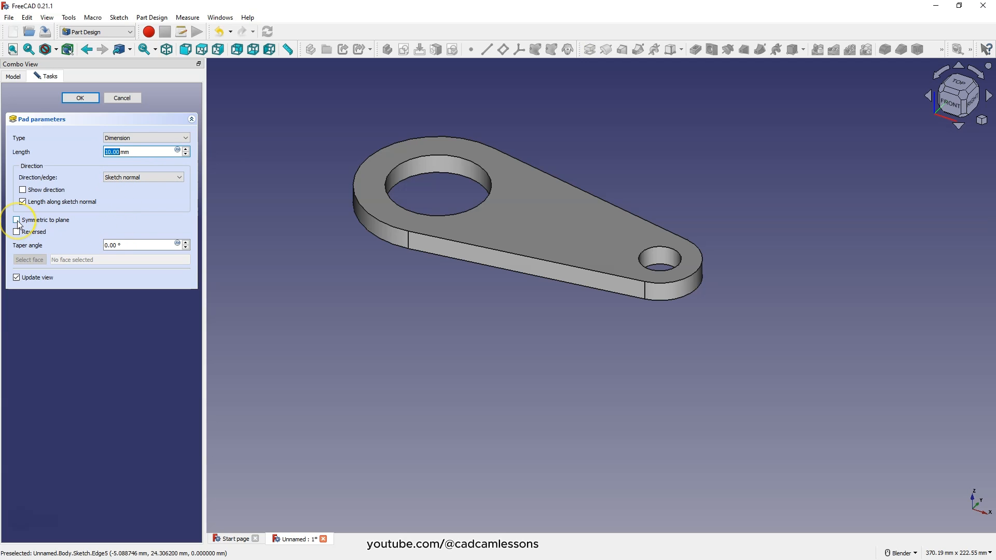
{"action": "left_click", "coordinate": [17, 219]}
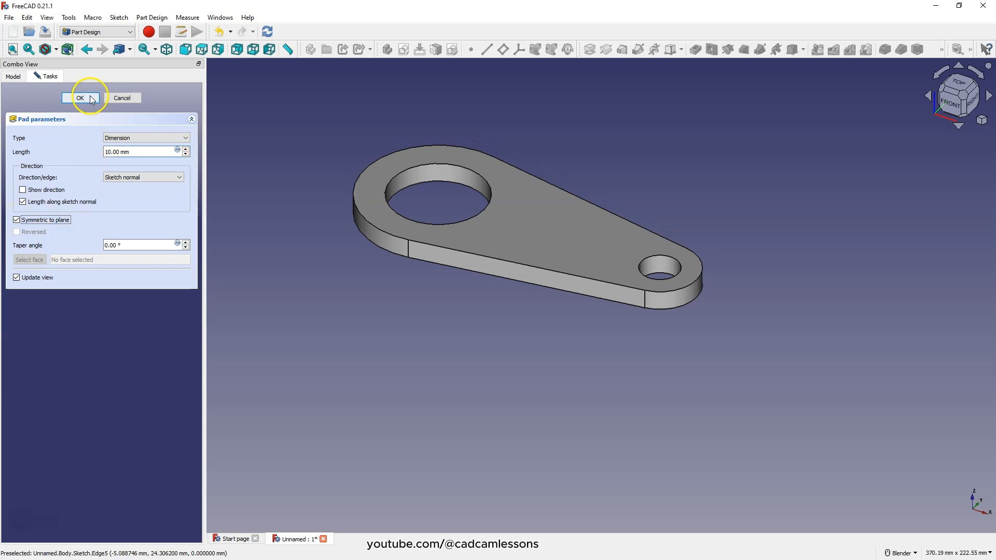
{"action": "left_click", "coordinate": [79, 97]}
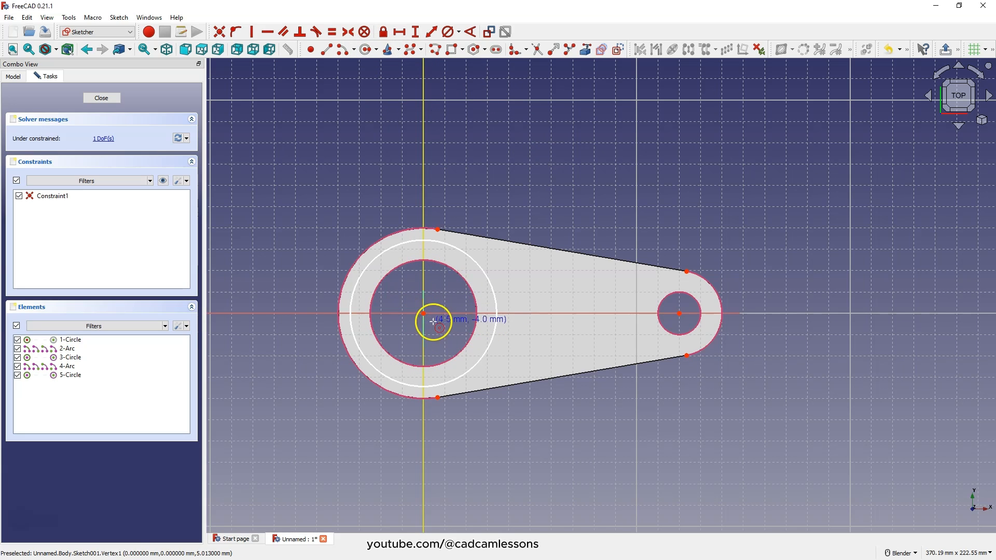
{"action": "mouse_move", "coordinate": [416, 308]}
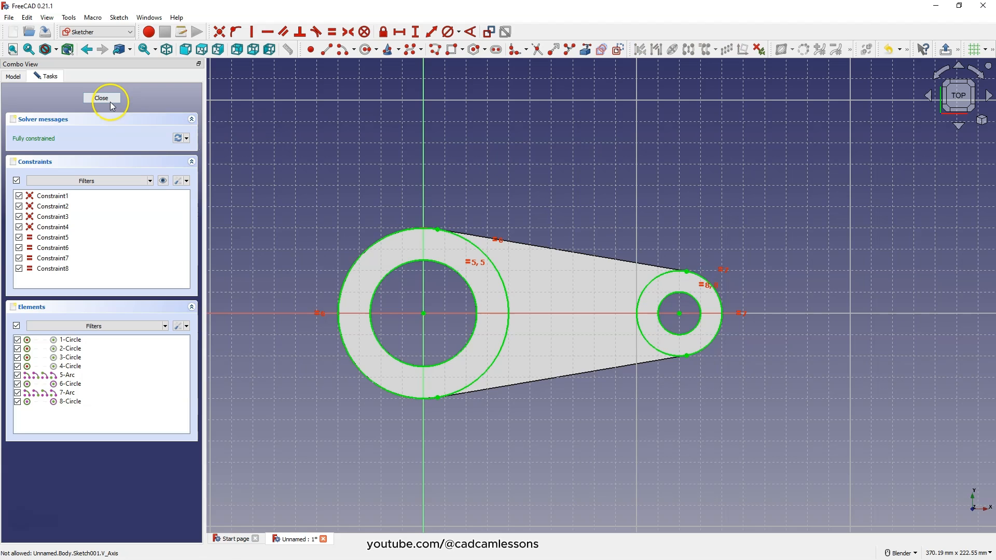
Close the boss circles sketch and pad it 10 mm into raised bosses
{"action": "left_click", "coordinate": [101, 97]}
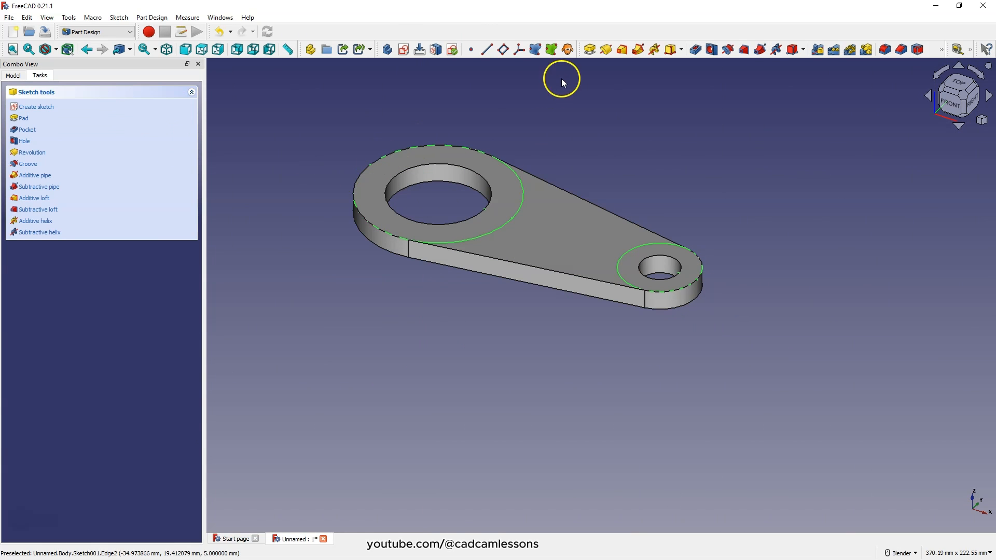
{"action": "left_click", "coordinate": [24, 117]}
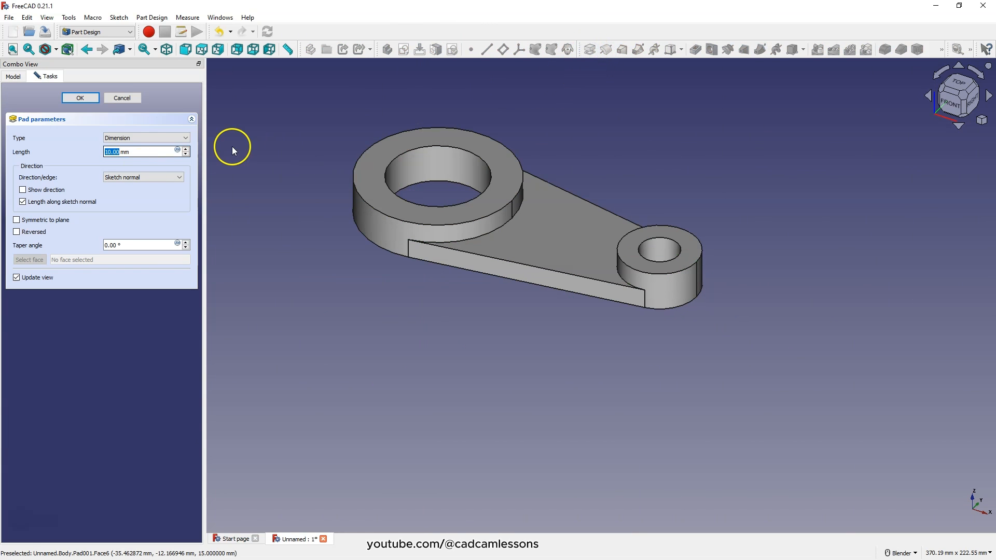
{"action": "mouse_move", "coordinate": [80, 101]}
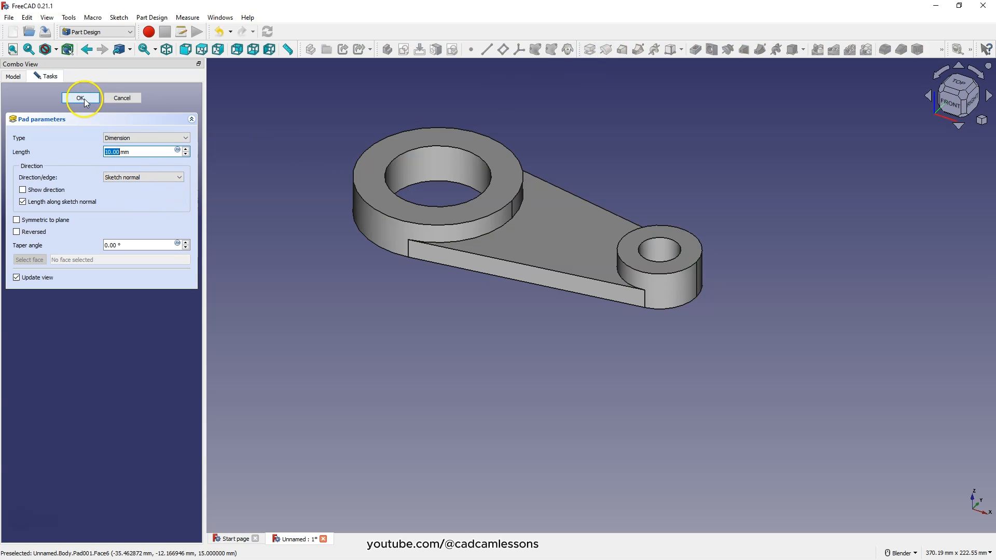
{"action": "left_click", "coordinate": [80, 98]}
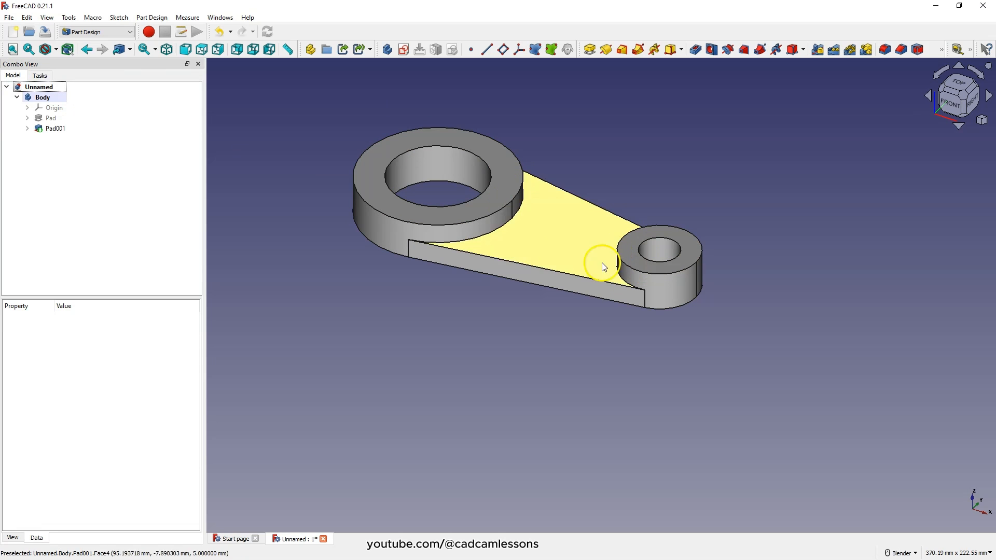
{"action": "mouse_move", "coordinate": [689, 292]}
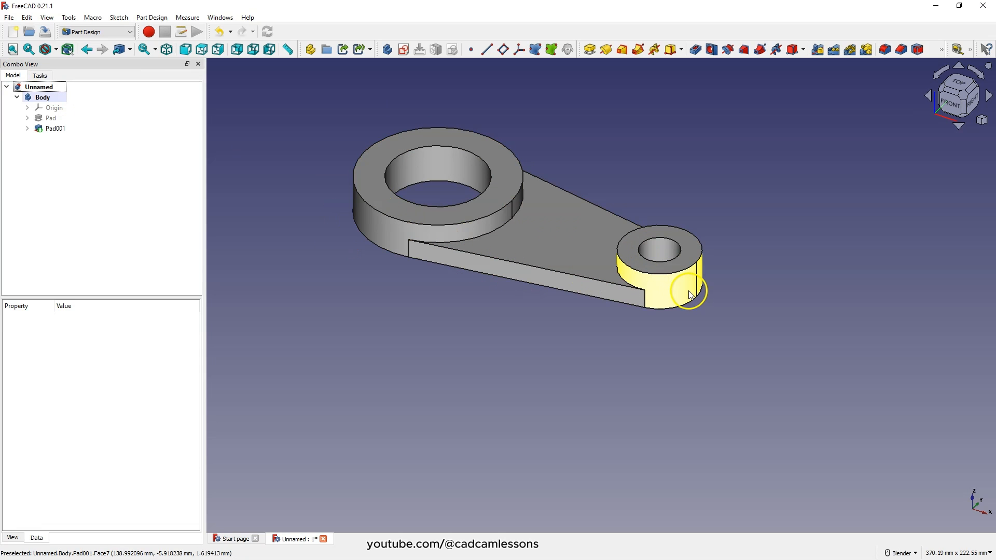
Mirror Pad001 across the Base XY plane so the bosses protrude on both sides
{"action": "left_click", "coordinate": [55, 129]}
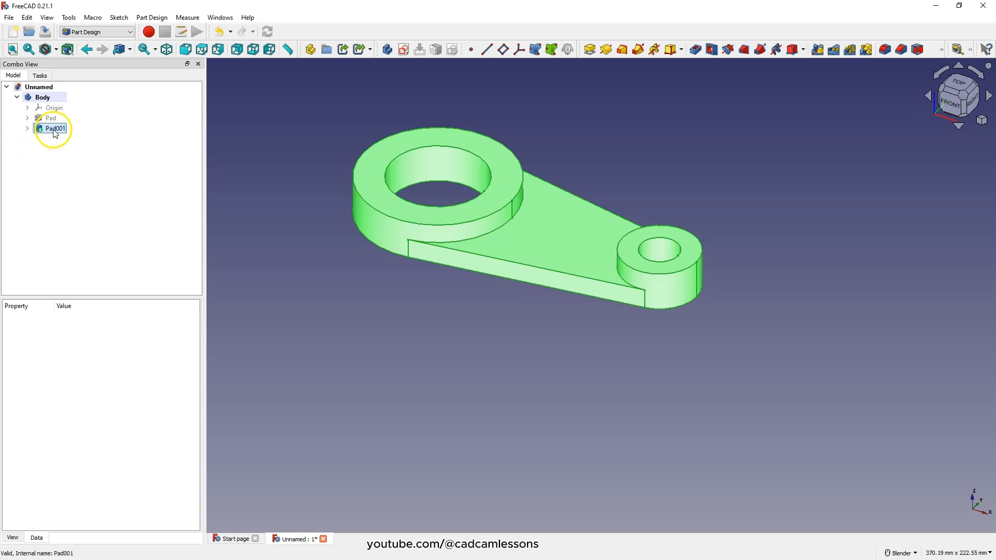
{"action": "left_click", "coordinate": [54, 127]}
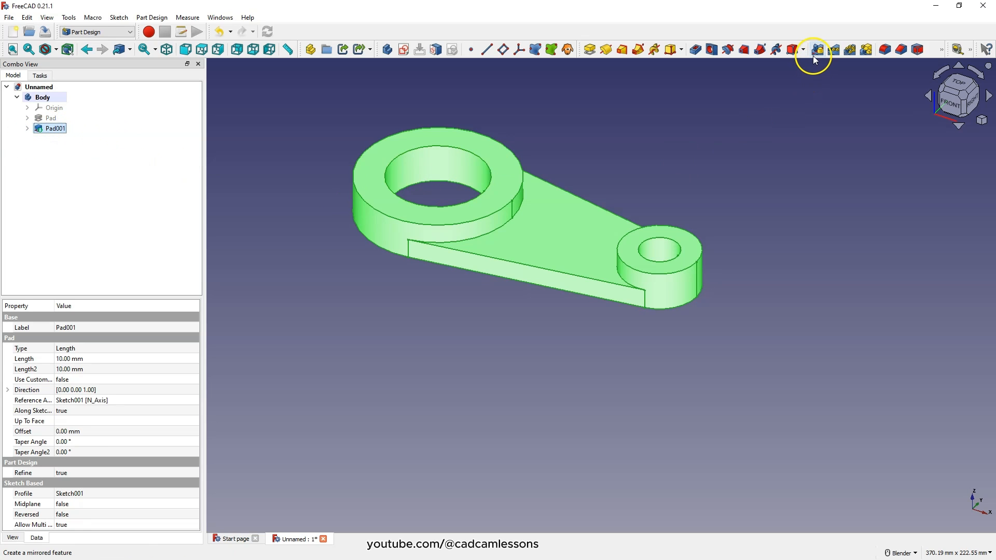
{"action": "left_click", "coordinate": [815, 48]}
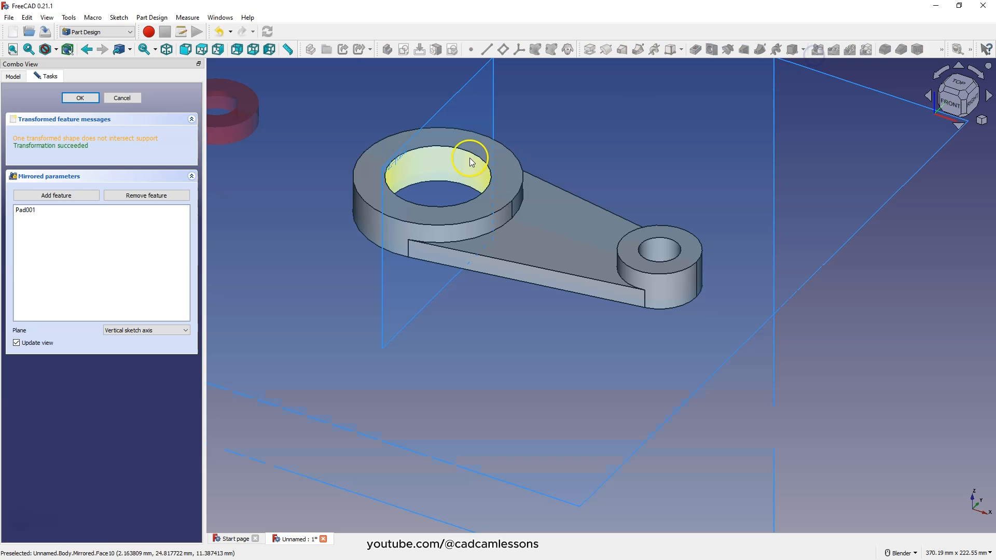
{"action": "mouse_move", "coordinate": [133, 341]}
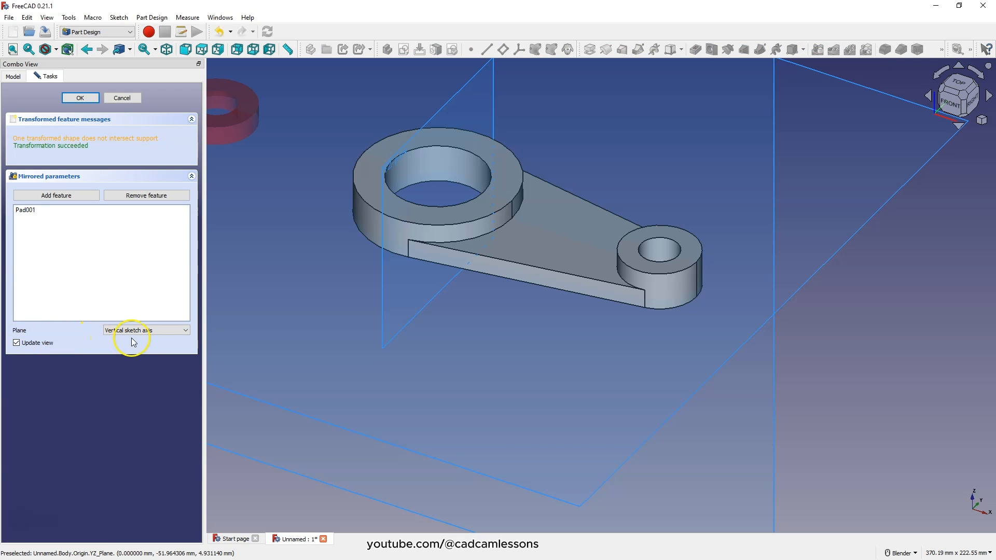
{"action": "left_click", "coordinate": [145, 330]}
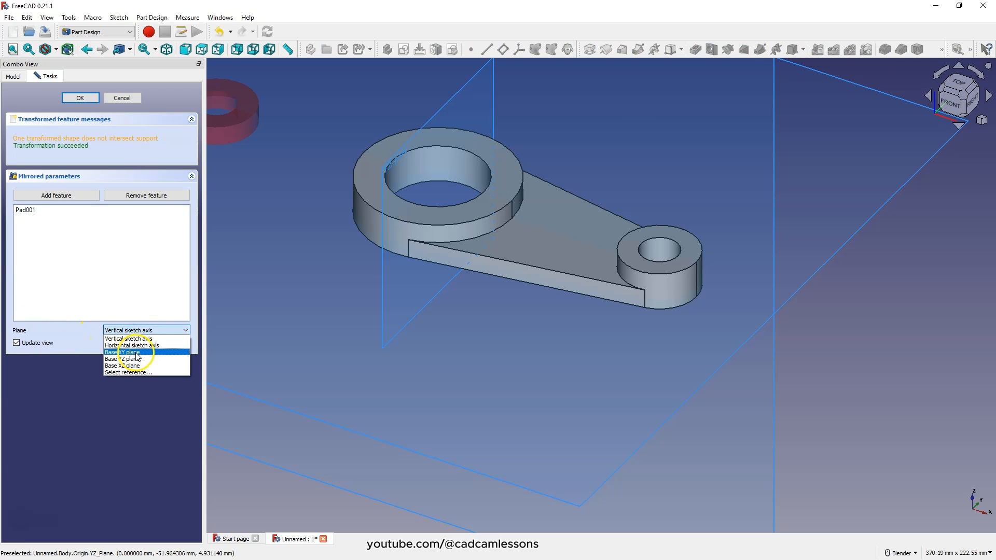
{"action": "left_click", "coordinate": [128, 352]}
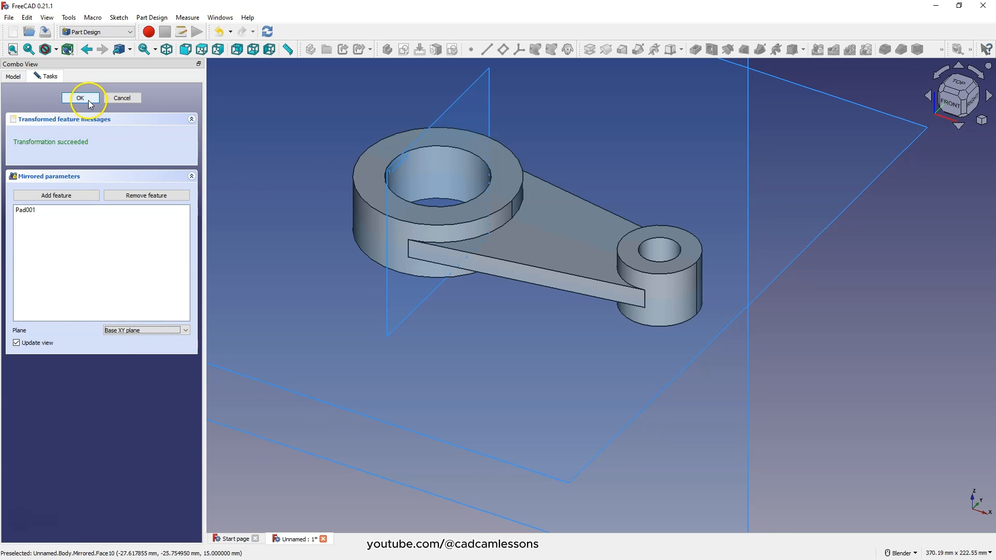
{"action": "left_click", "coordinate": [80, 98]}
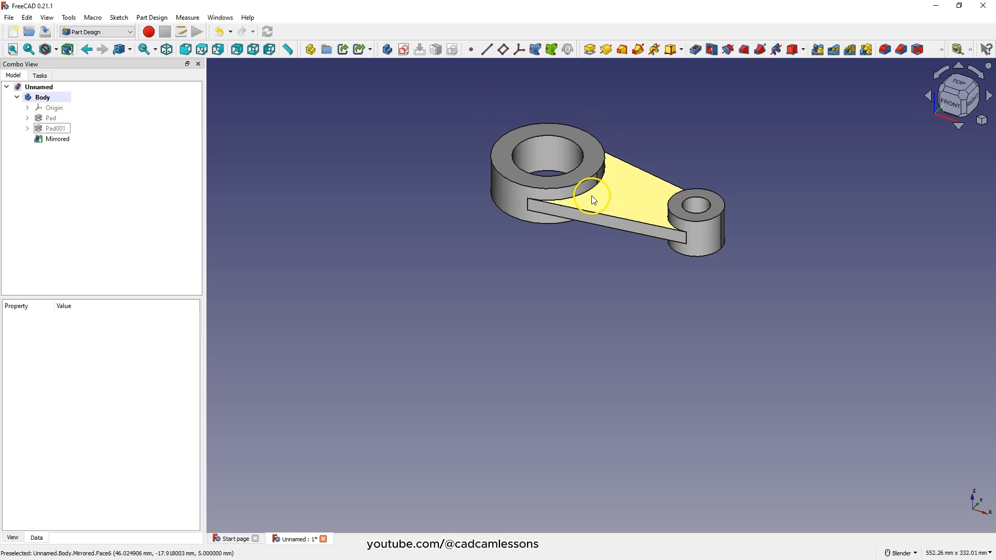
{"action": "mouse_move", "coordinate": [633, 196]}
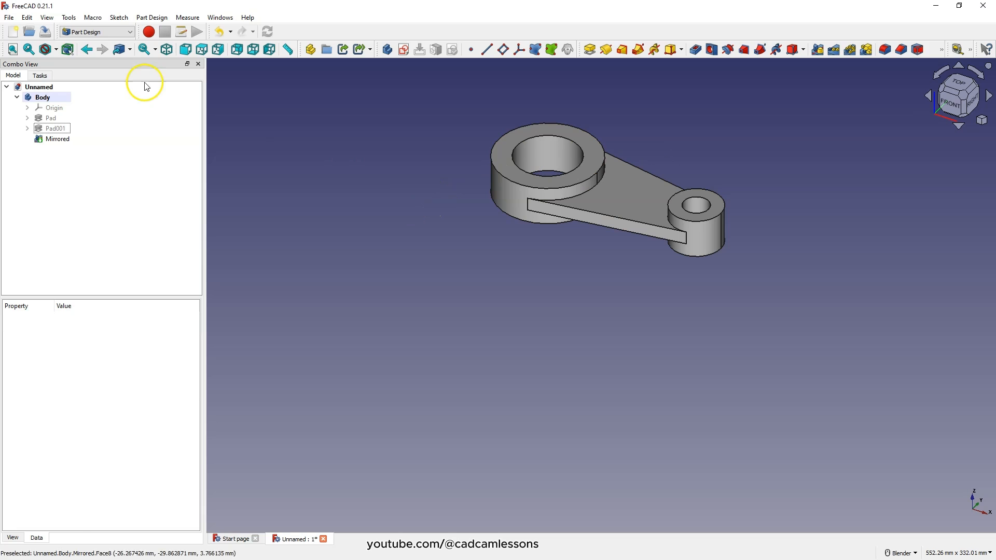
Switch to the Part workbench and start the Shape builder utility
{"action": "left_click", "coordinate": [95, 33]}
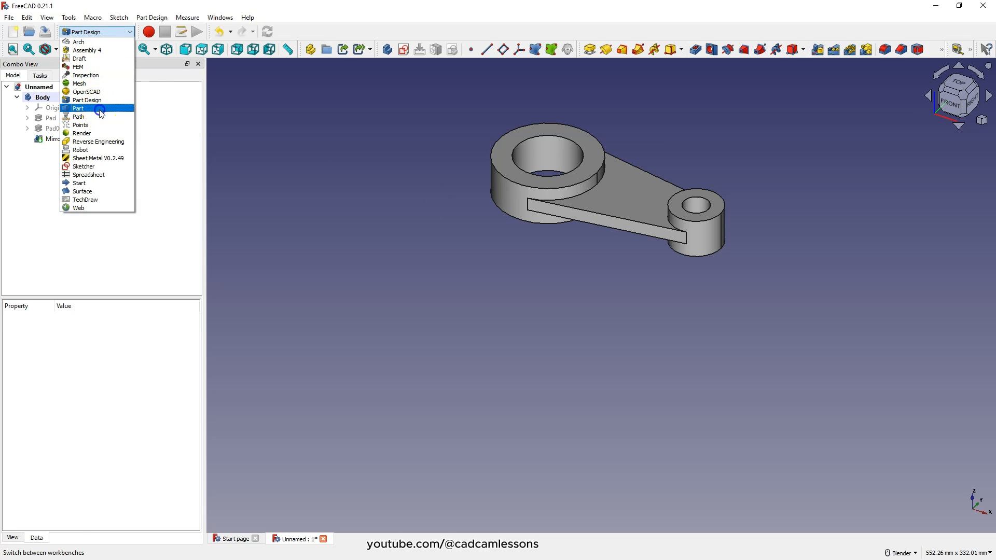
{"action": "left_click", "coordinate": [79, 108]}
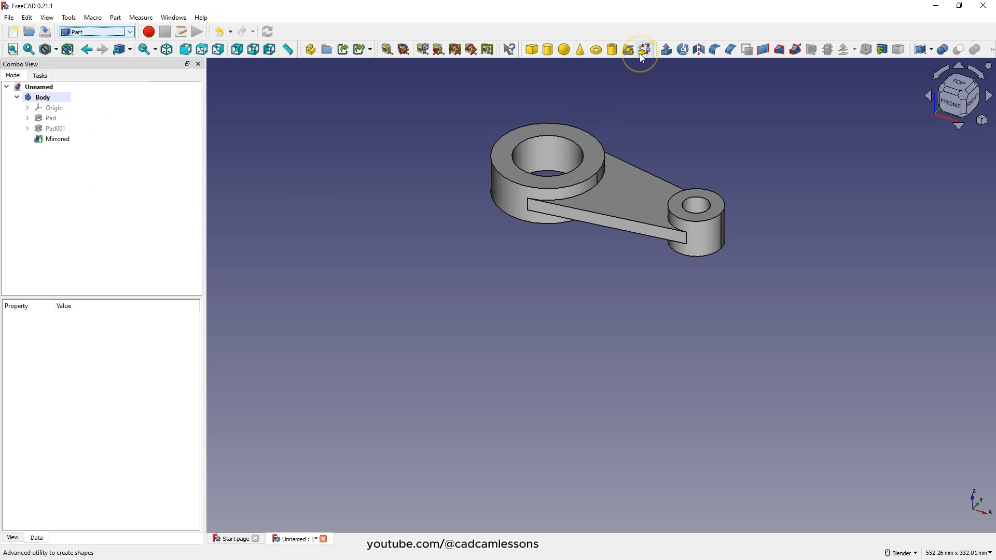
{"action": "left_click", "coordinate": [640, 50]}
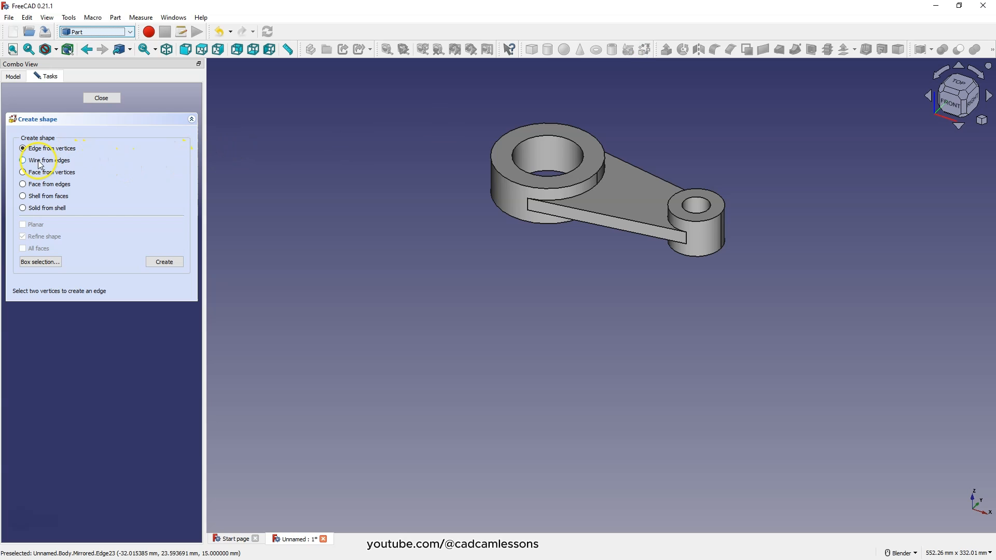
Build a Wire from edges picked in wireframe view, then restore shaded display
{"action": "left_click", "coordinate": [22, 160]}
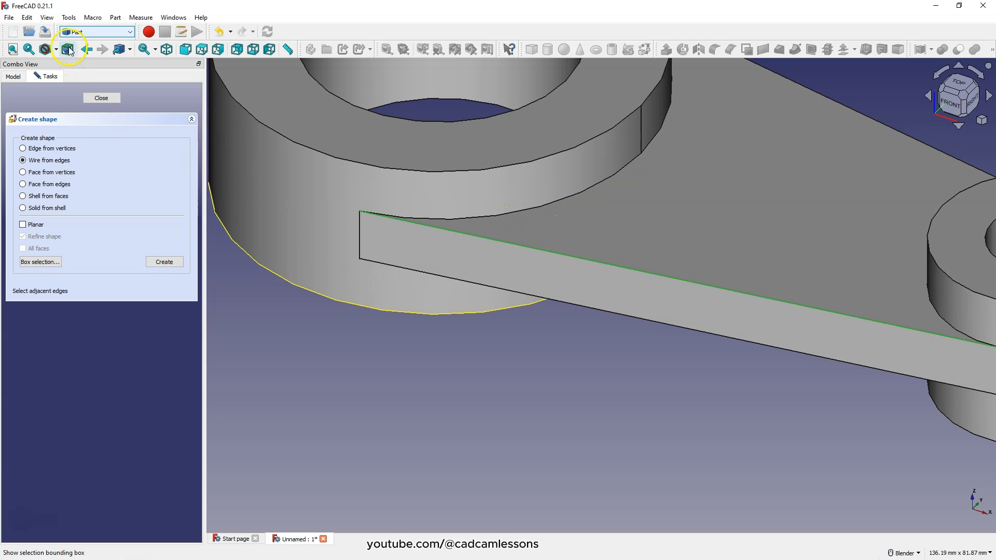
{"action": "left_click", "coordinate": [66, 49]}
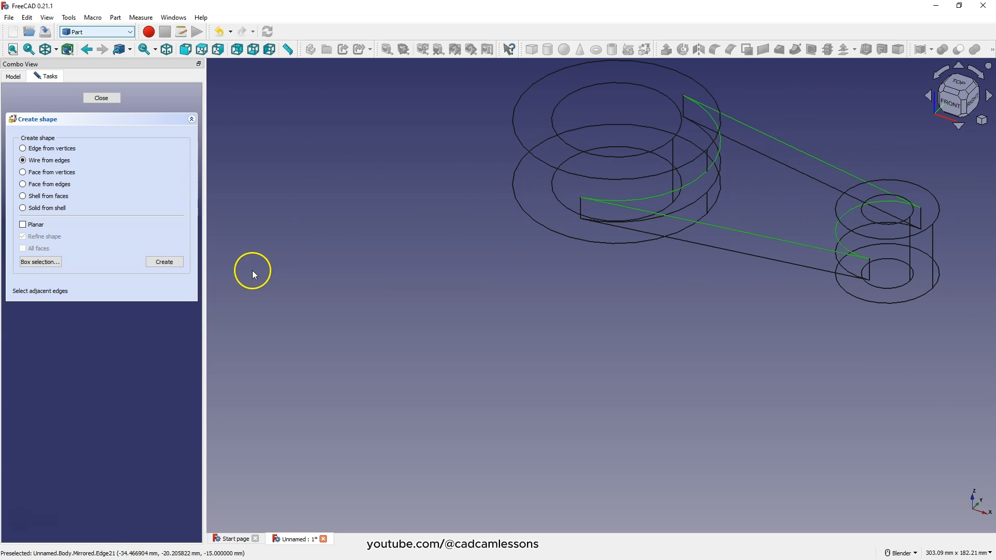
{"action": "left_click", "coordinate": [163, 261]}
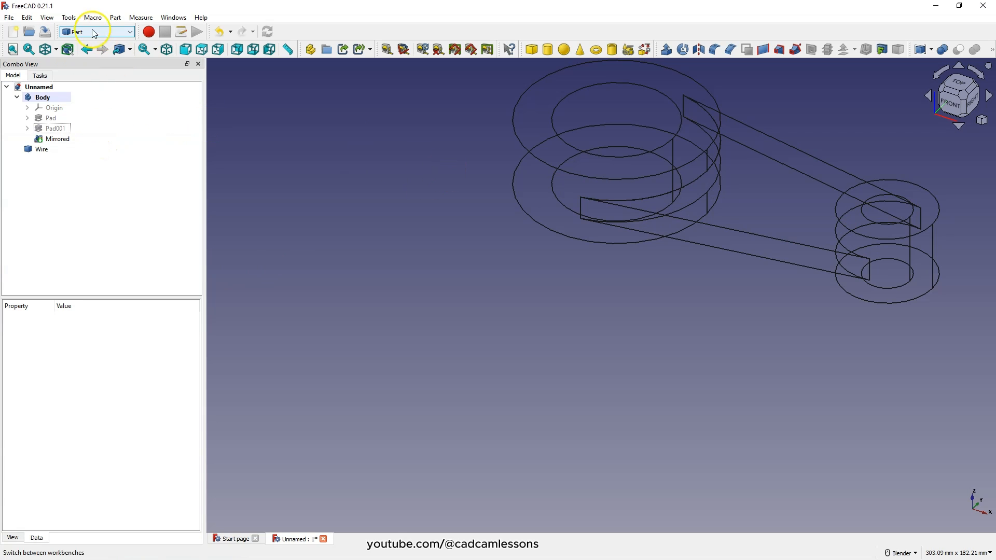
{"action": "left_click", "coordinate": [67, 49]}
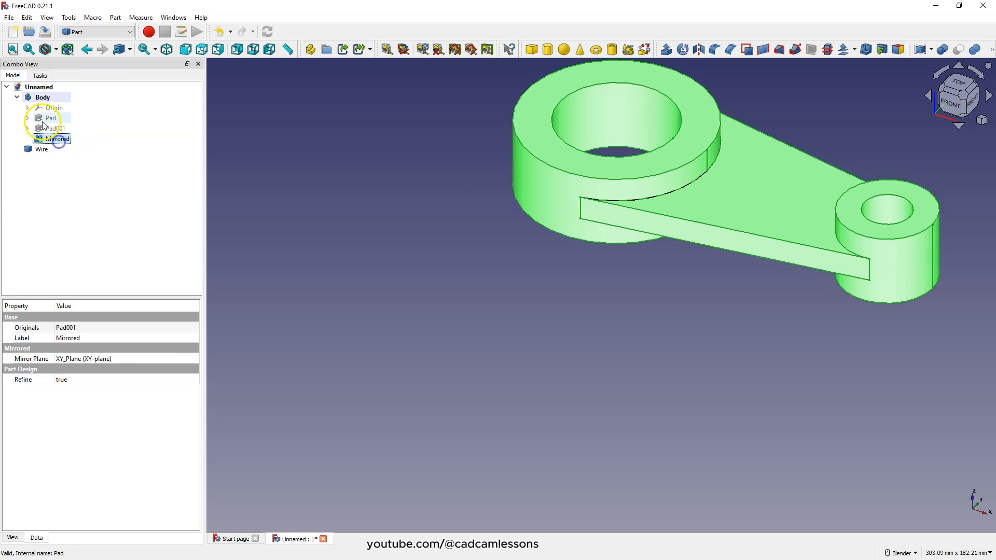
Hide the Mirrored lever body and select the pocket Wire alone for a Part operation
{"action": "left_click", "coordinate": [58, 138]}
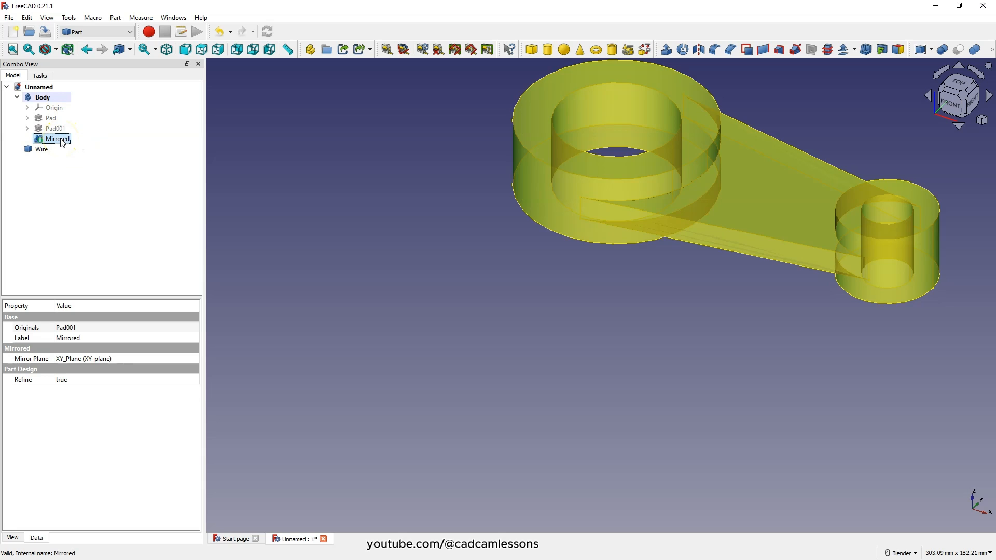
{"action": "left_click", "coordinate": [40, 148]}
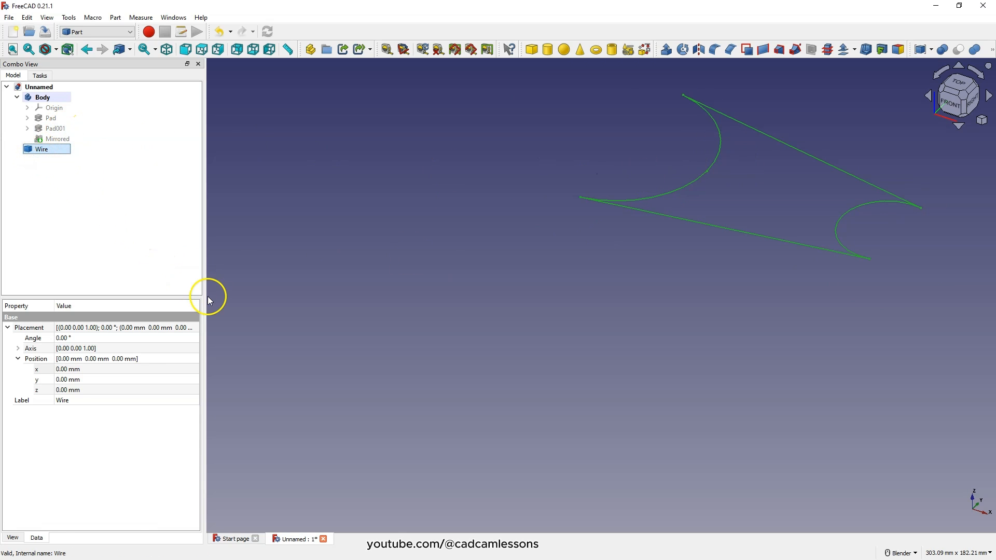
{"action": "mouse_move", "coordinate": [586, 216]}
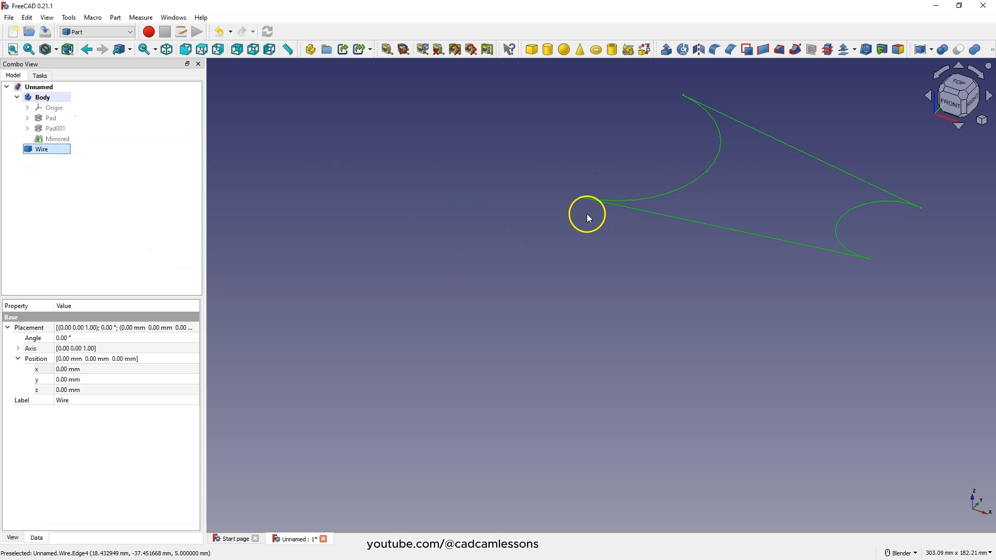
{"action": "mouse_move", "coordinate": [568, 211]}
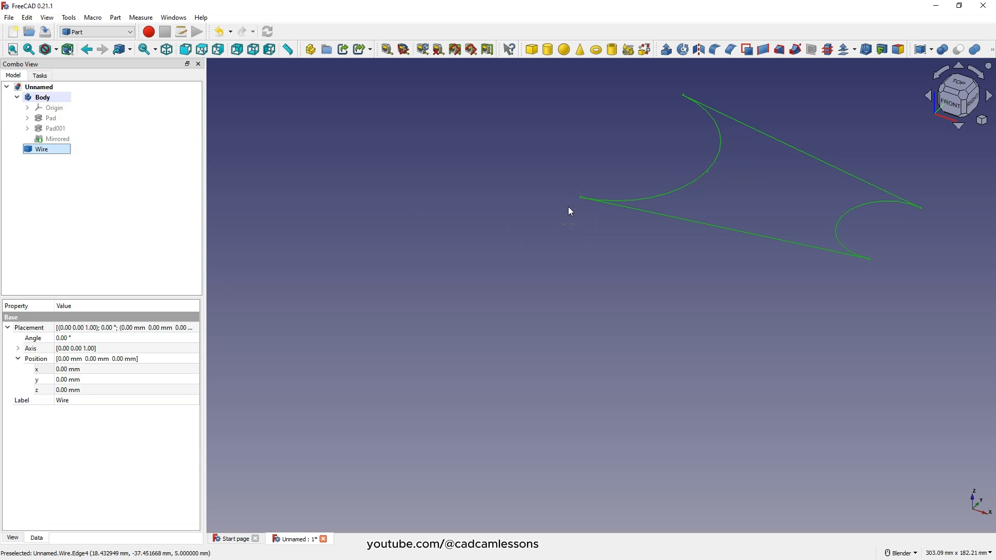
{"action": "left_click", "coordinate": [56, 139]}
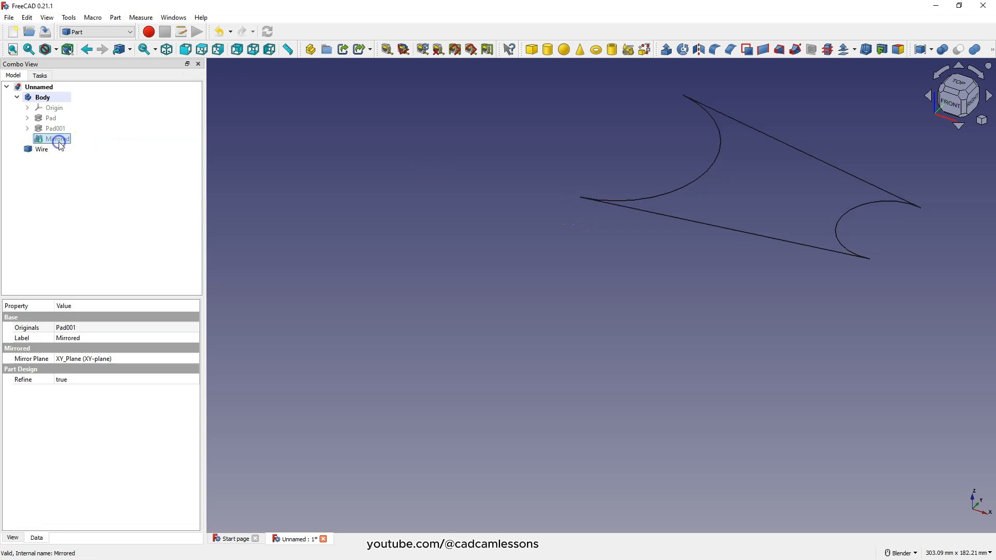
{"action": "left_click", "coordinate": [41, 149]}
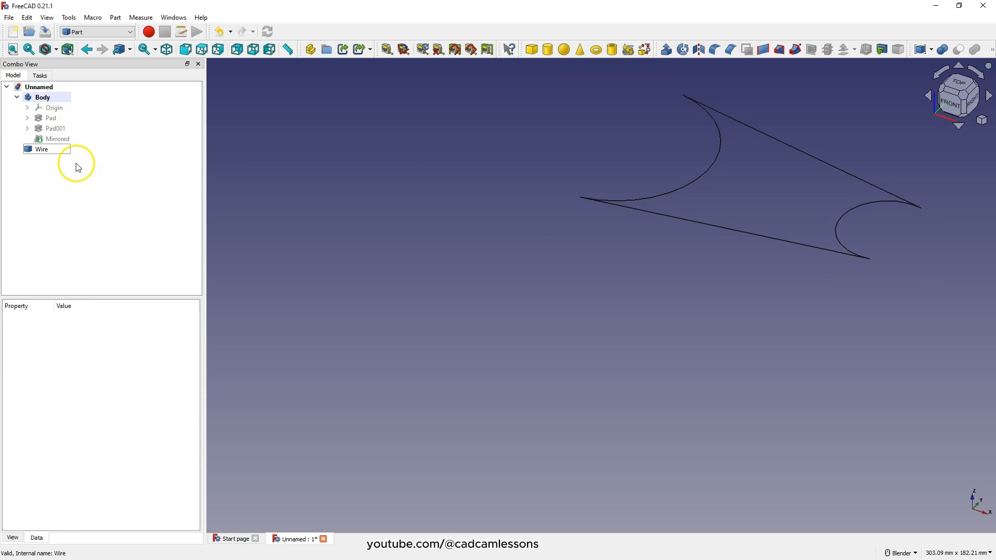
{"action": "left_click", "coordinate": [41, 149]}
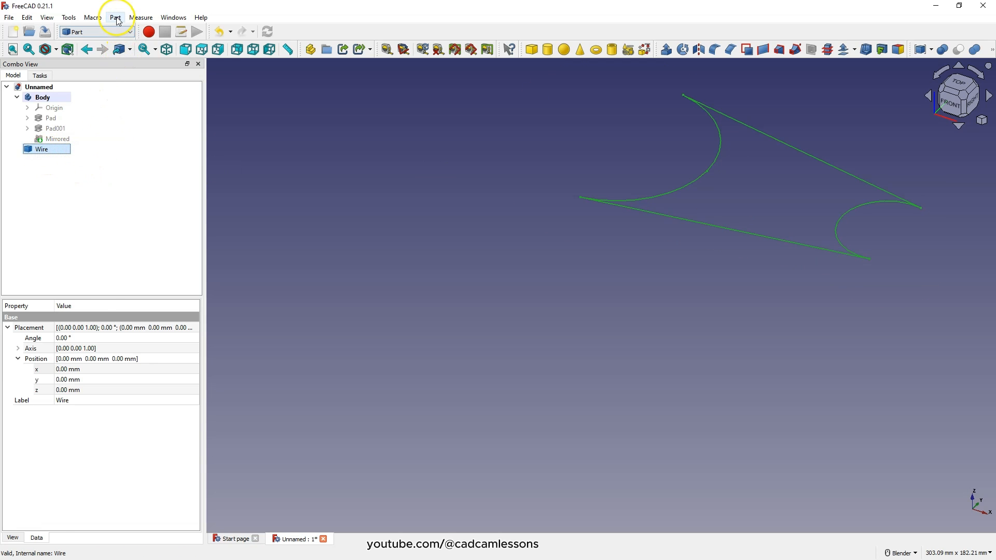
{"action": "left_click", "coordinate": [115, 18]}
{"action": "type", "text": "-10"}
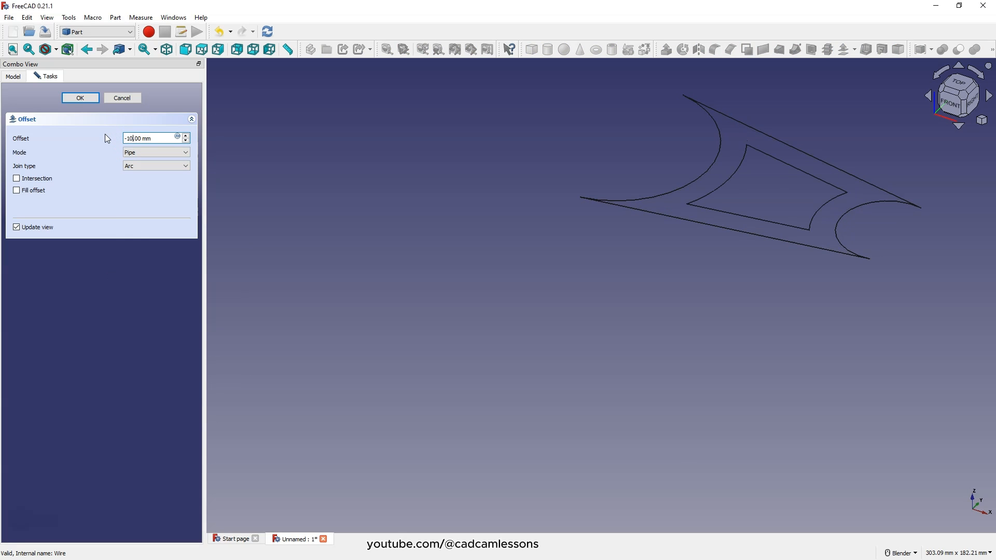
Confirm a -10 mm 2D Offset of the wire, compare it against the body, then select Offset2D
{"action": "left_click", "coordinate": [80, 97]}
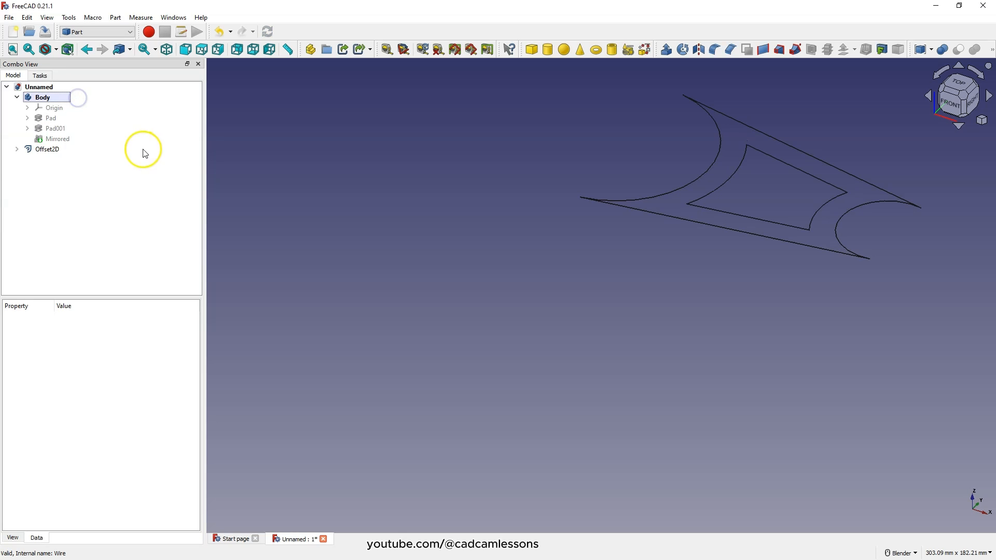
{"action": "left_click", "coordinate": [47, 148]}
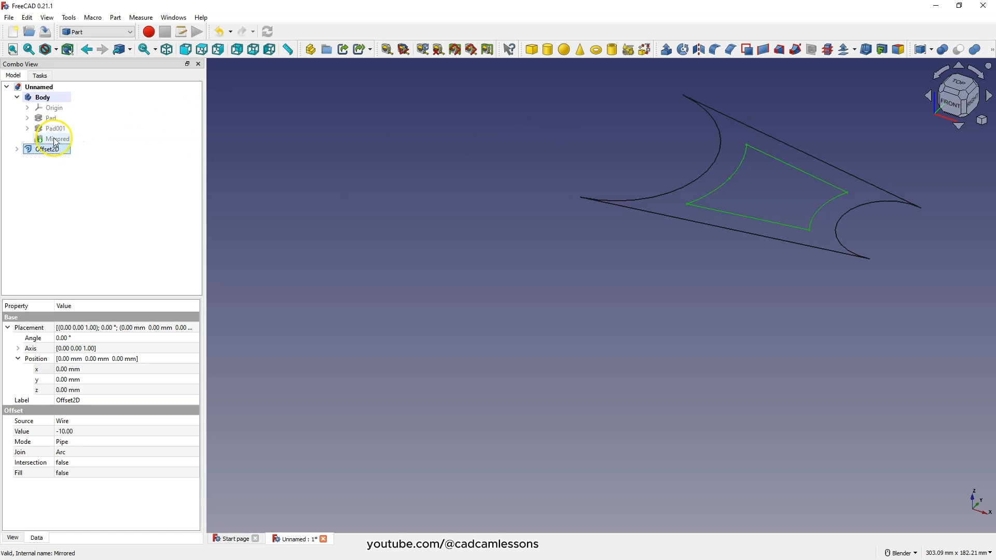
{"action": "left_click", "coordinate": [57, 138]}
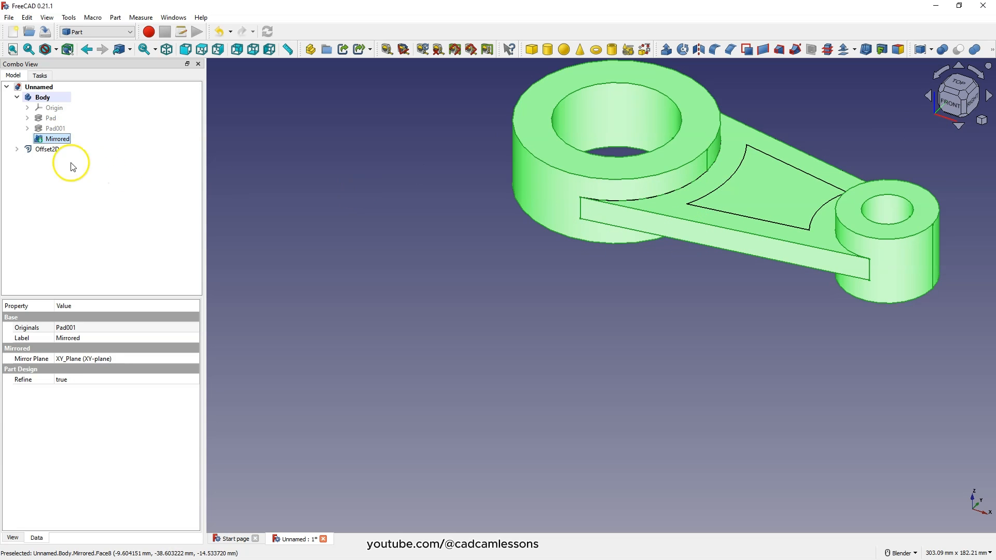
{"action": "left_click", "coordinate": [48, 149]}
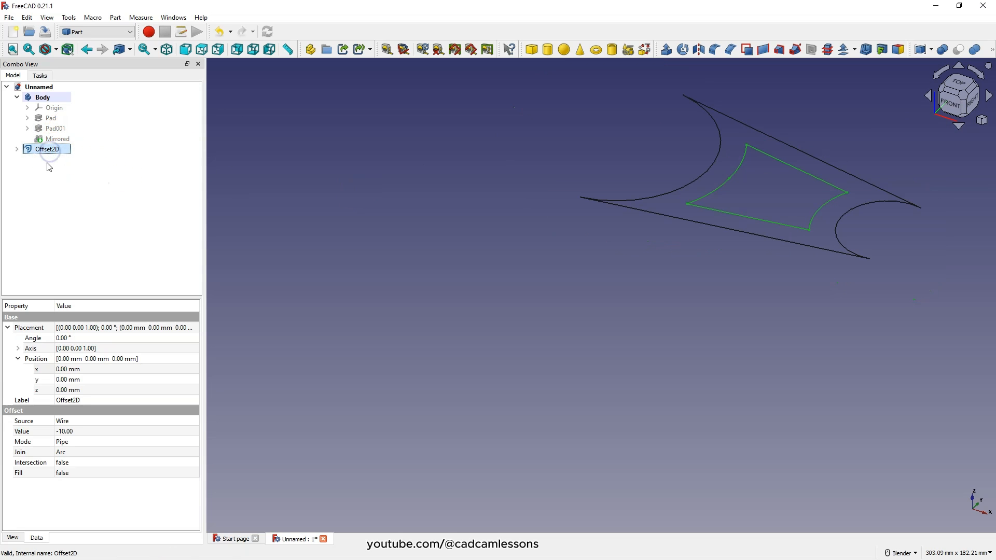
Extrude Offset2D as a trial, see it protrude upward above the body, and undo it
{"action": "left_click", "coordinate": [673, 48]}
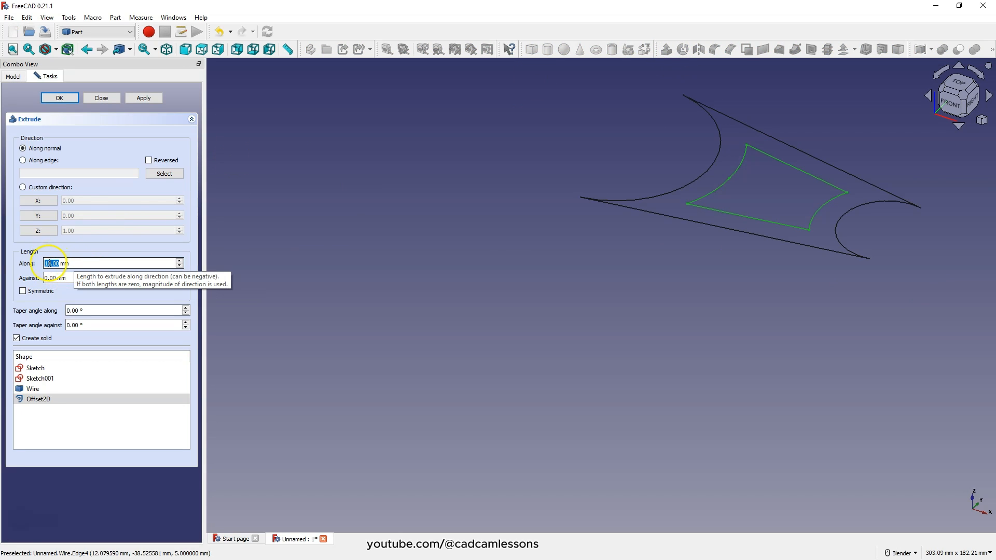
{"action": "left_click", "coordinate": [58, 97]}
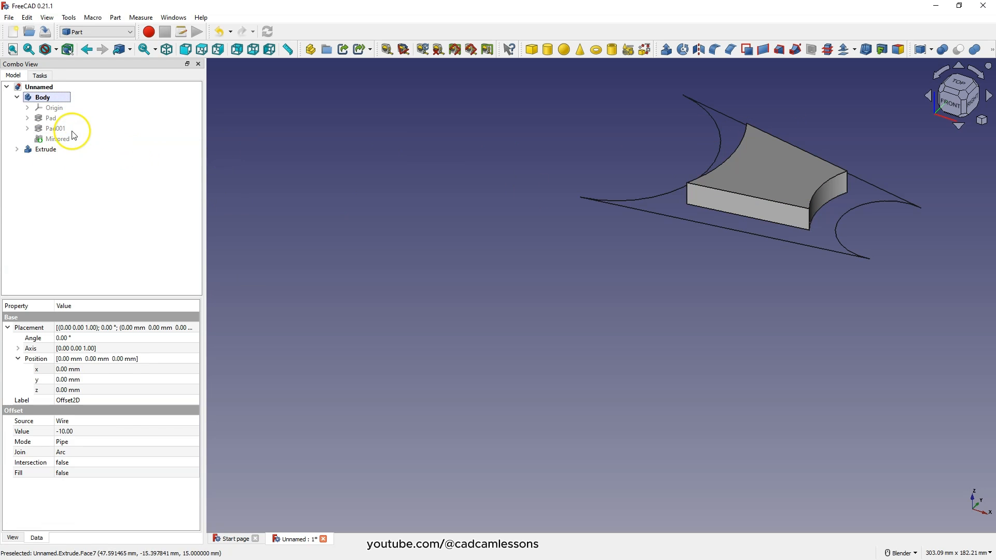
{"action": "left_click", "coordinate": [58, 138]}
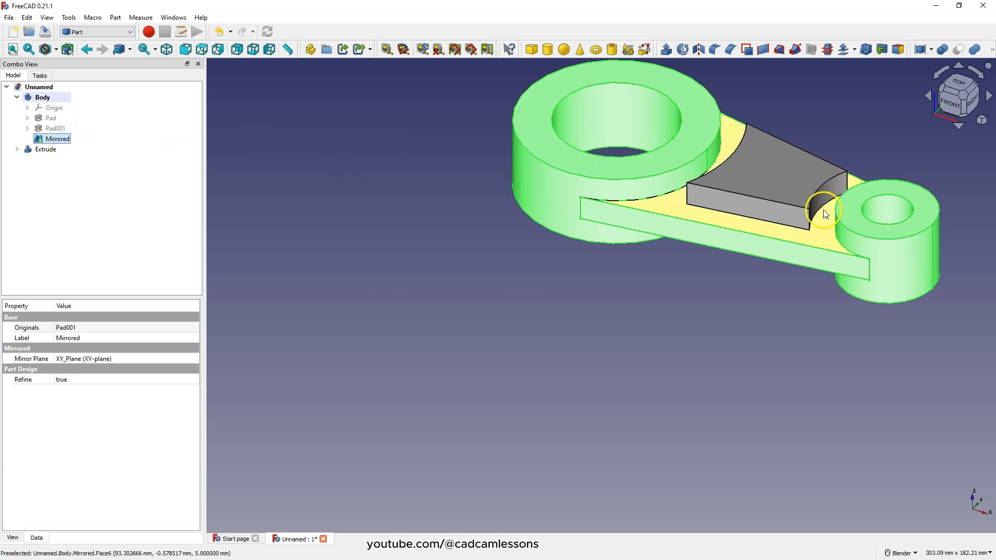
{"action": "left_click", "coordinate": [44, 149]}
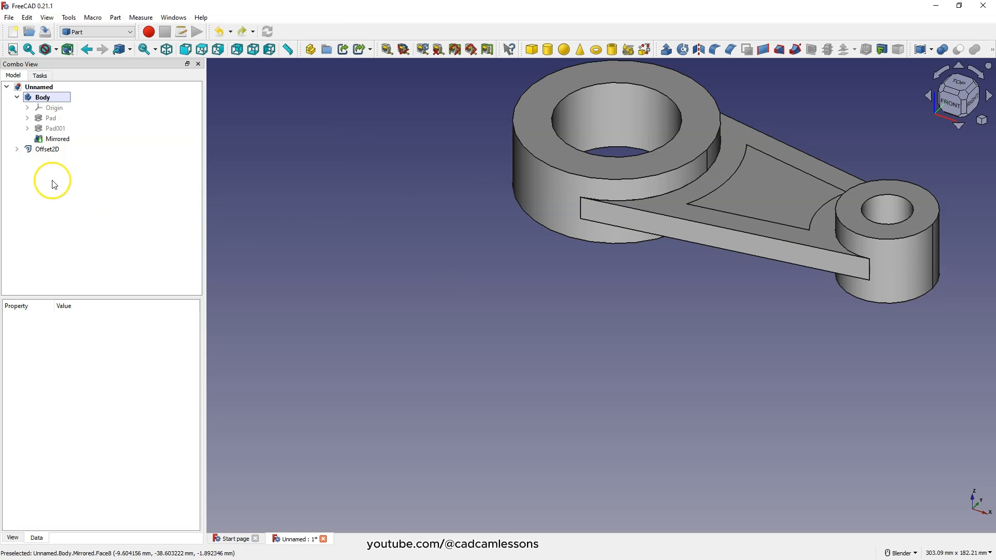
Extrude Offset2D with Along 0 mm and Against 10 mm so it sinks into the lever arm
{"action": "left_click", "coordinate": [47, 148]}
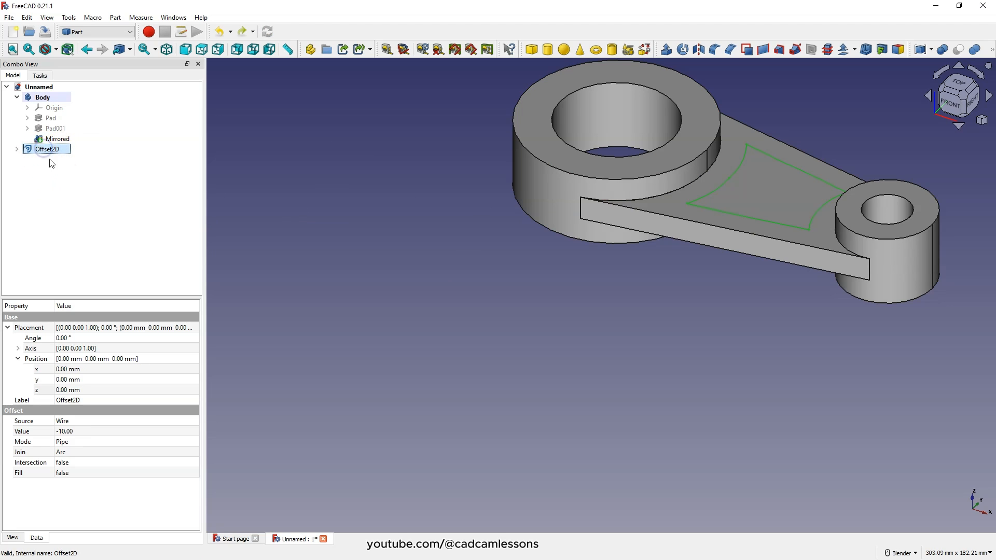
{"action": "left_click", "coordinate": [664, 50]}
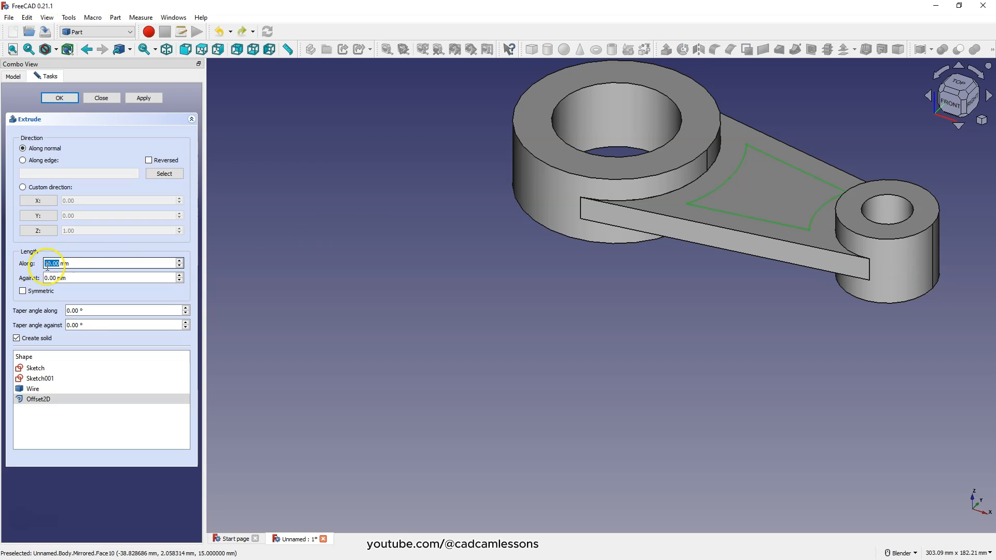
{"action": "type", "text": "0"}
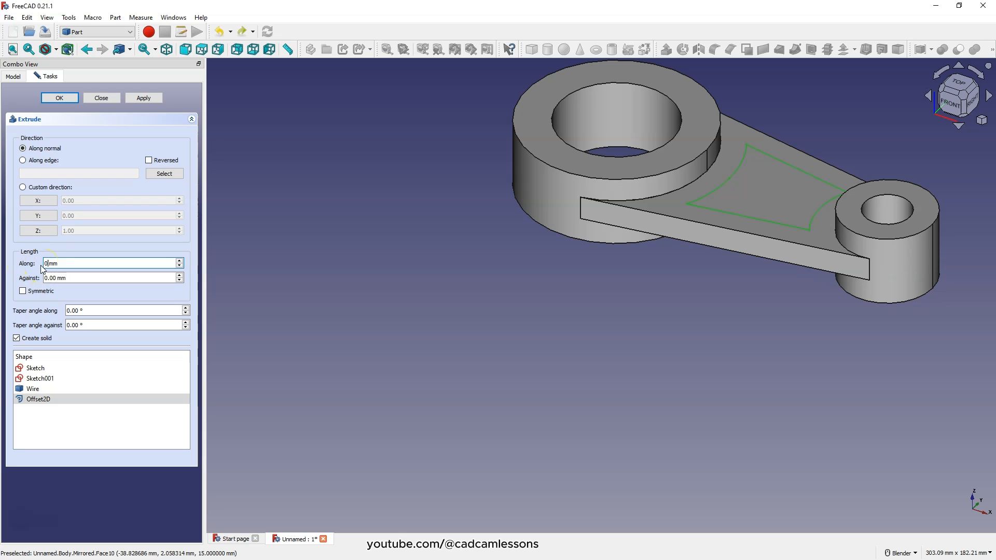
{"action": "type", "text": "10 mm"}
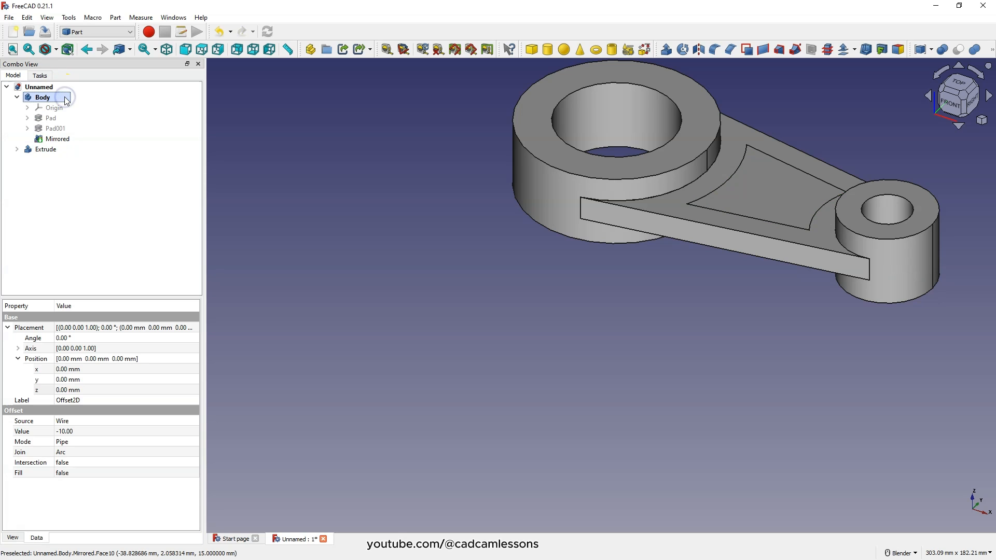
{"action": "left_click", "coordinate": [56, 138]}
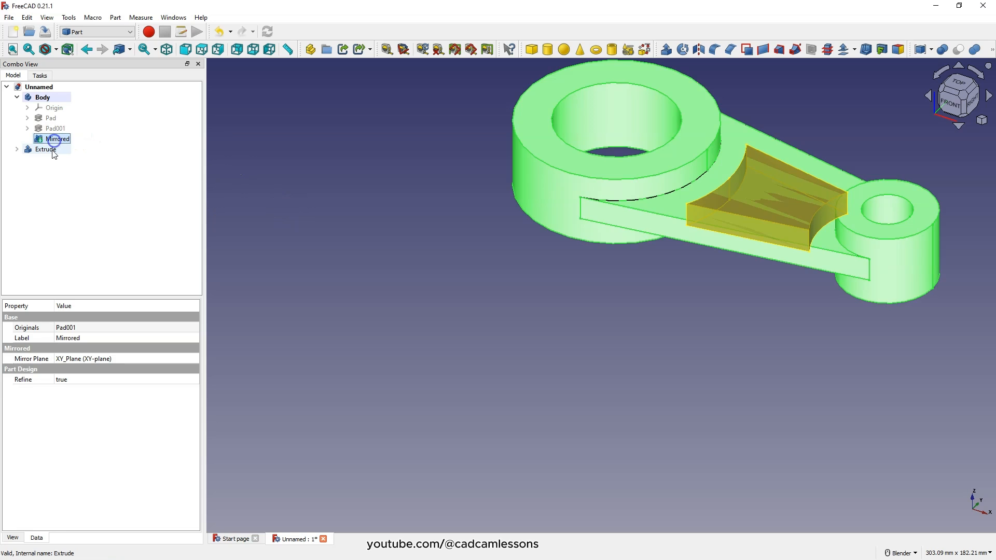
{"action": "left_click", "coordinate": [45, 148]}
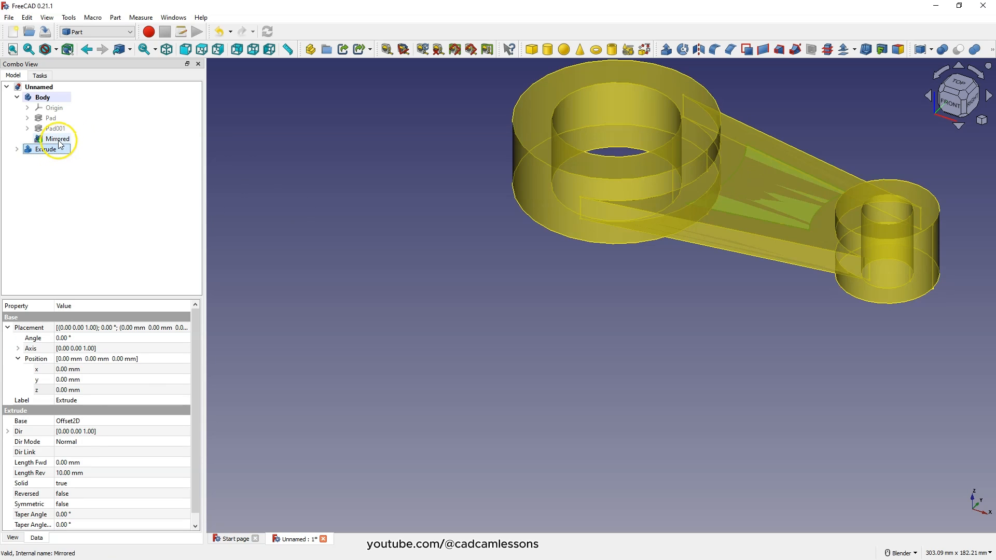
{"action": "left_click", "coordinate": [46, 148]}
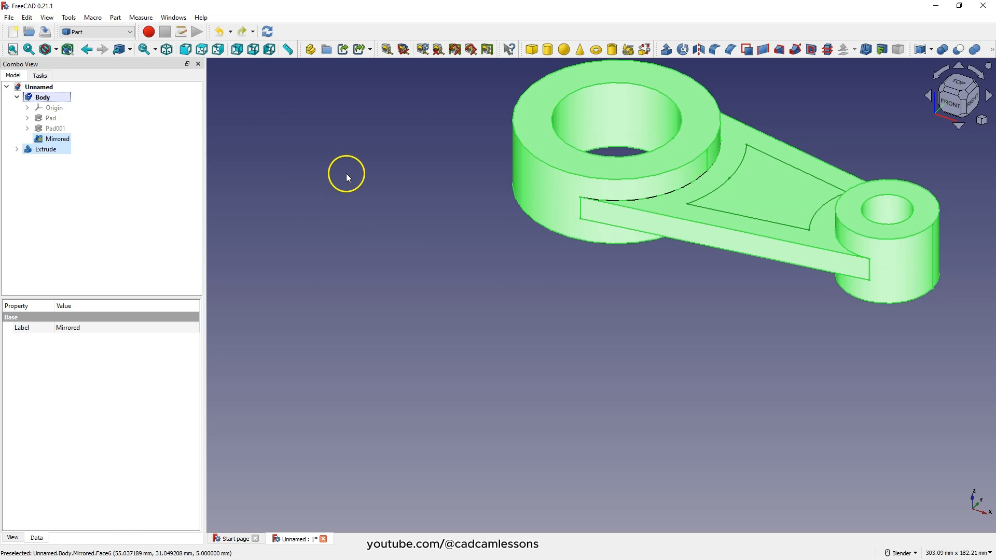
{"action": "left_click", "coordinate": [391, 132]}
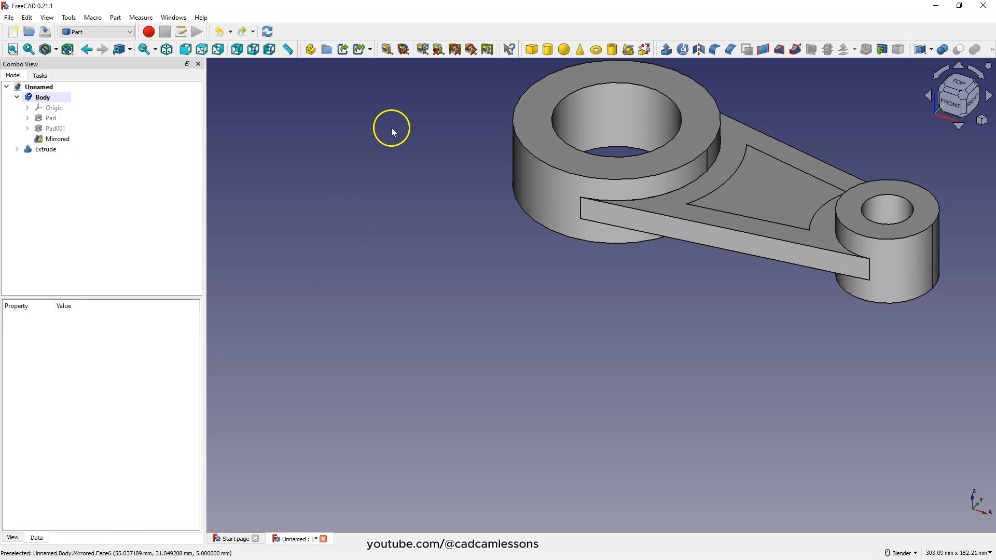
{"action": "mouse_move", "coordinate": [310, 49]}
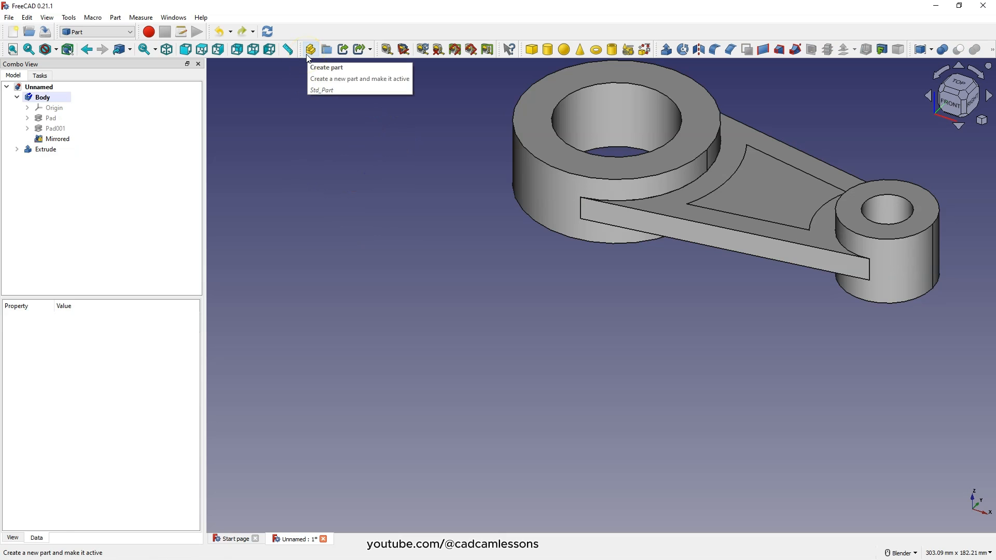
Create a Part container and move the Extrude and the lever Body into it
{"action": "left_click", "coordinate": [310, 49]}
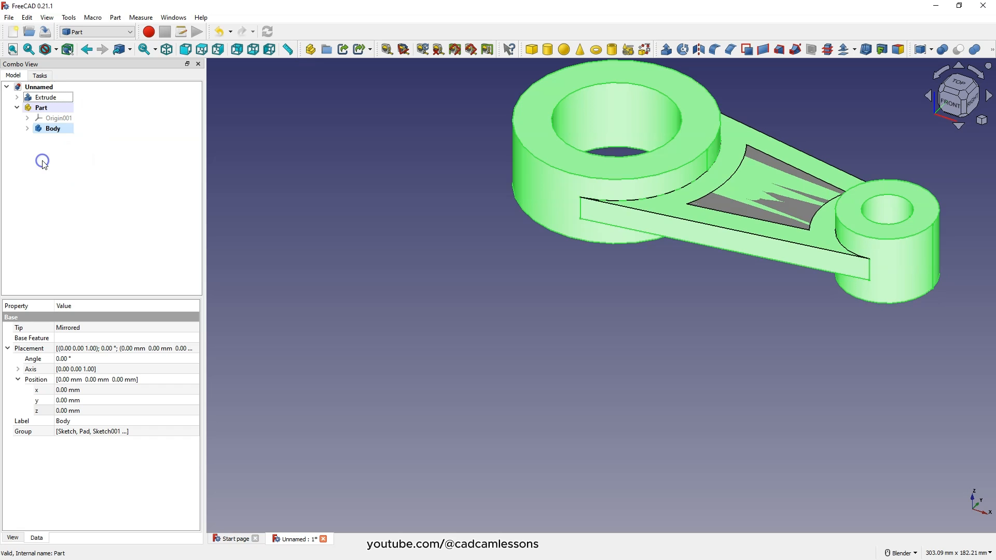
{"action": "left_click", "coordinate": [46, 98]}
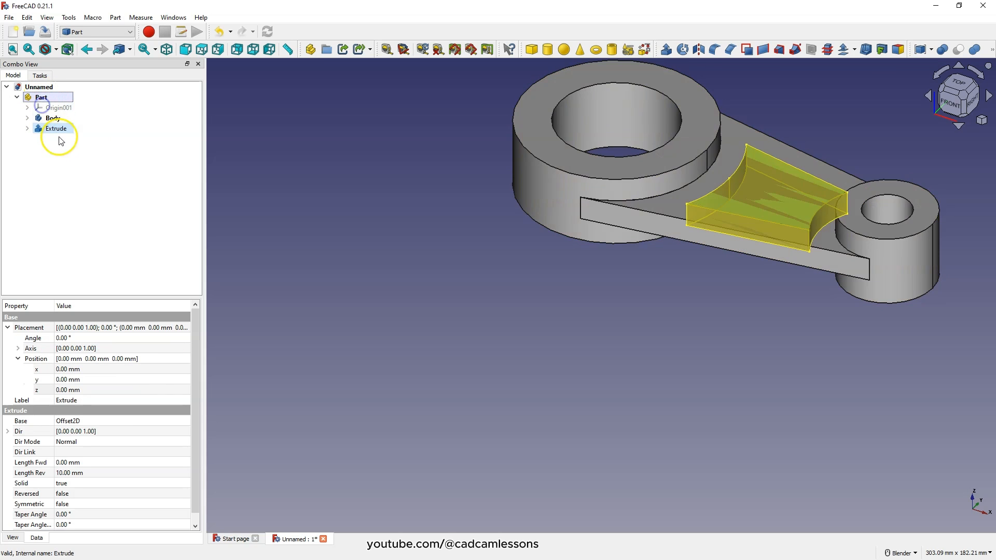
{"action": "left_click", "coordinate": [53, 118]}
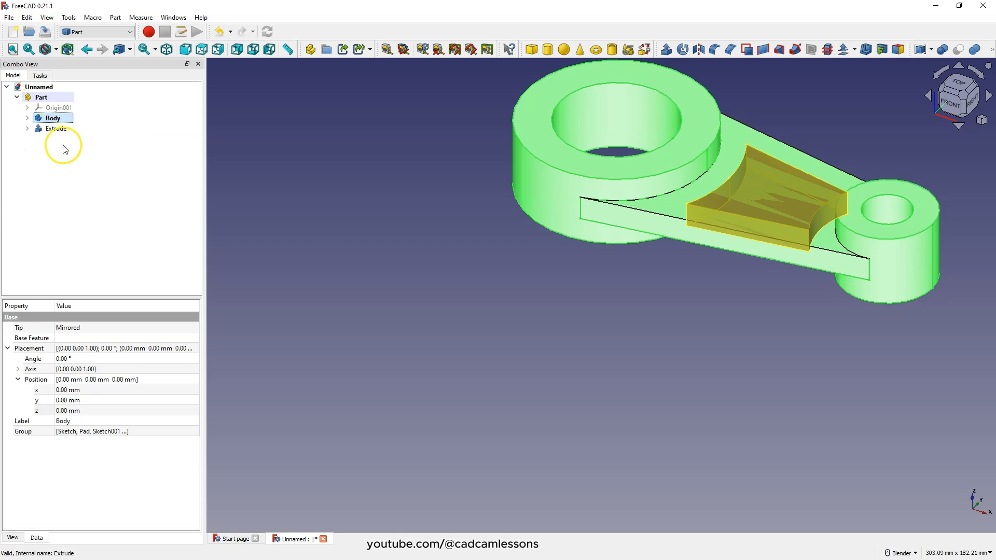